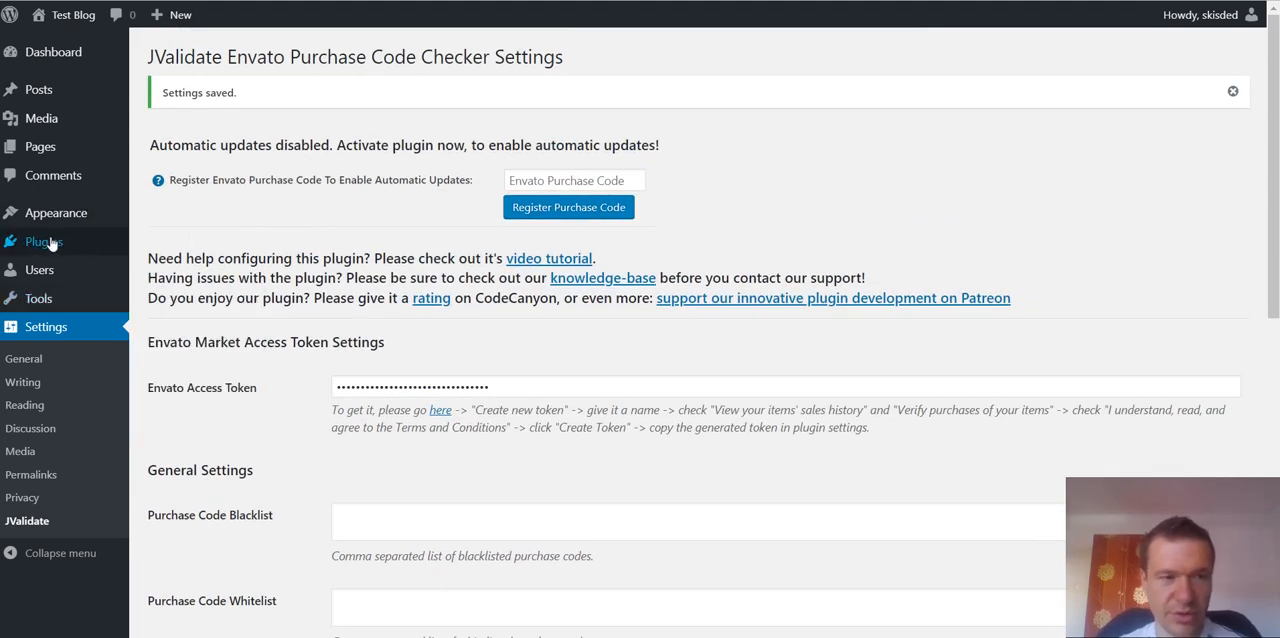
# Return from the installed plugins list to the JValidate settings page.
pyautogui.click(44, 240)
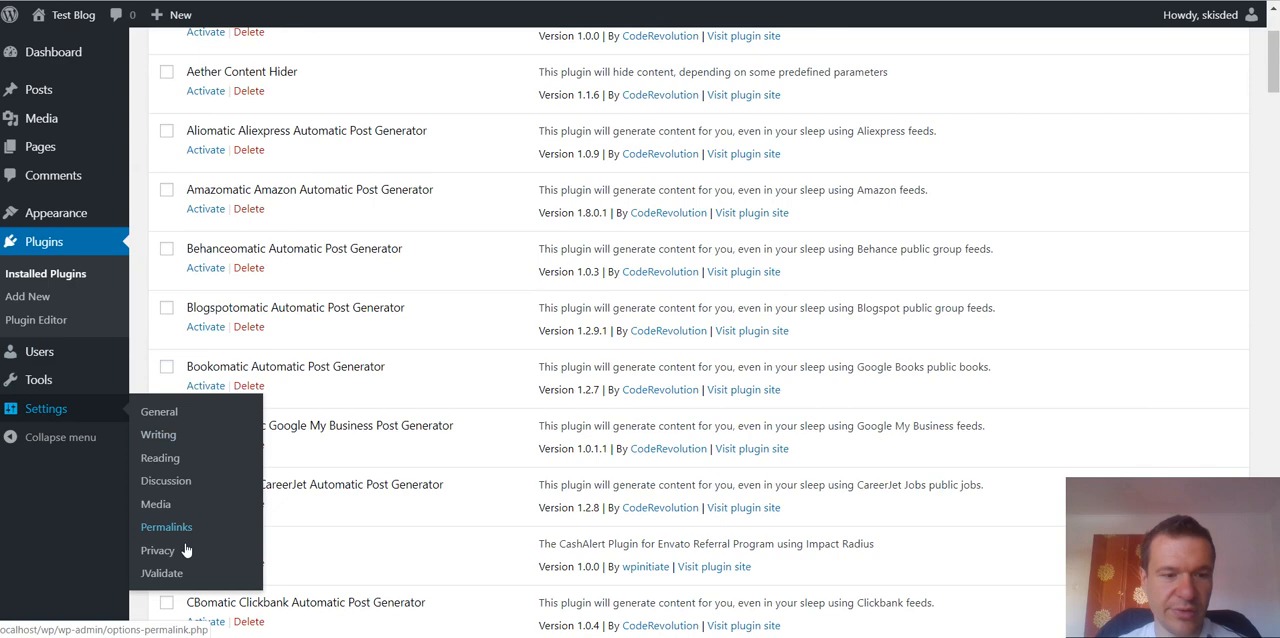
pyautogui.click(160, 572)
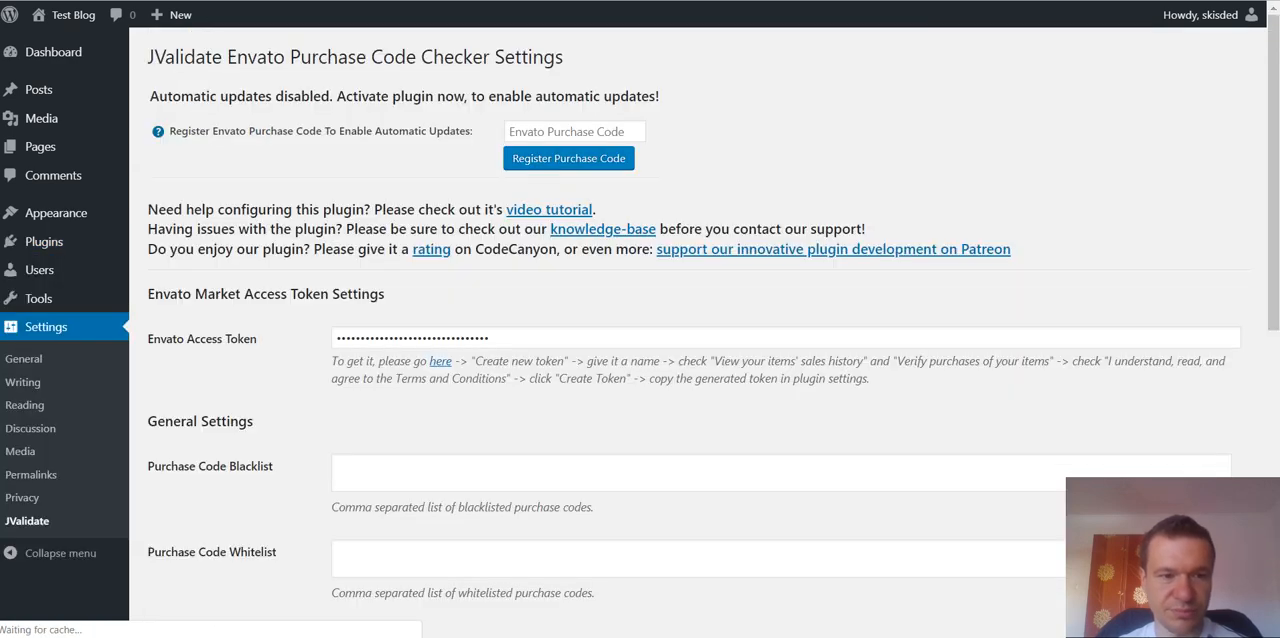
pyautogui.scroll(-3)
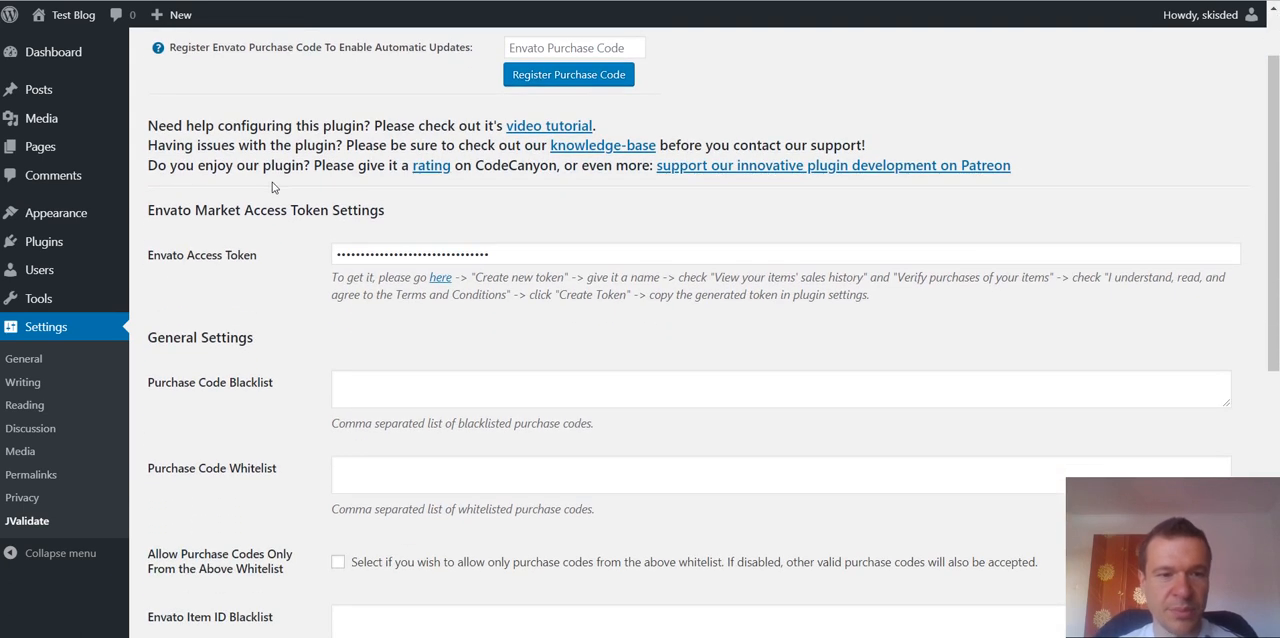
pyautogui.moveTo(262, 248)
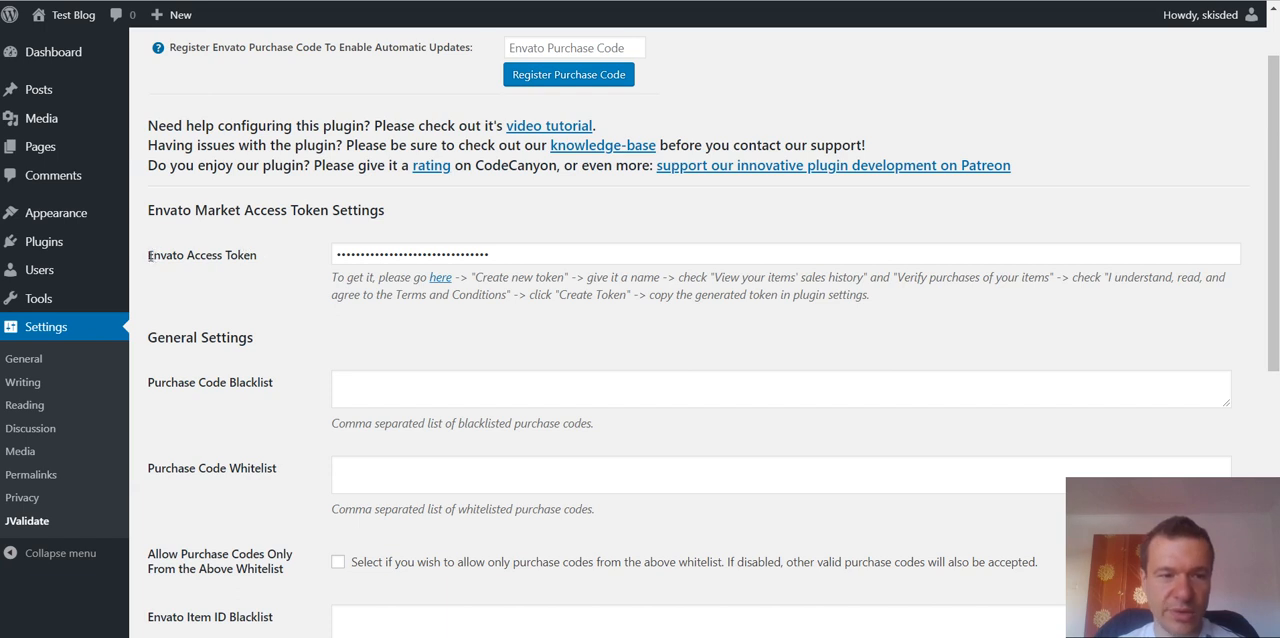
# Highlight the Envato Access Token setting and follow the 'here' link to Envato API.
pyautogui.doubleClick(200, 254)
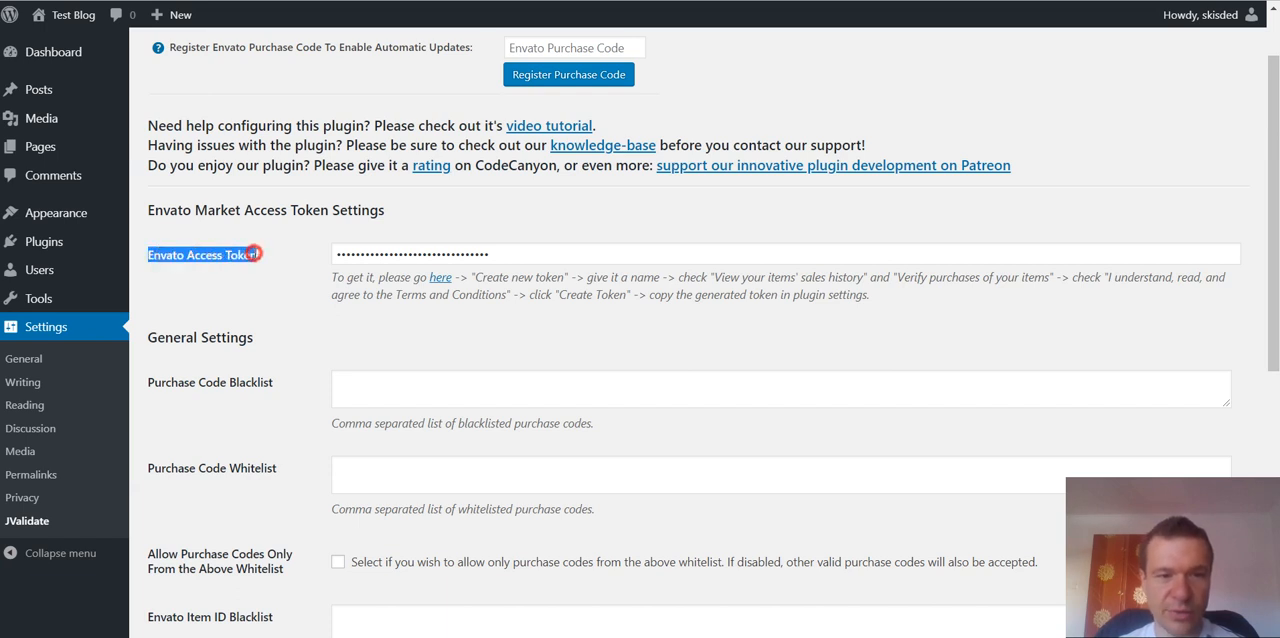
pyautogui.moveTo(440, 276)
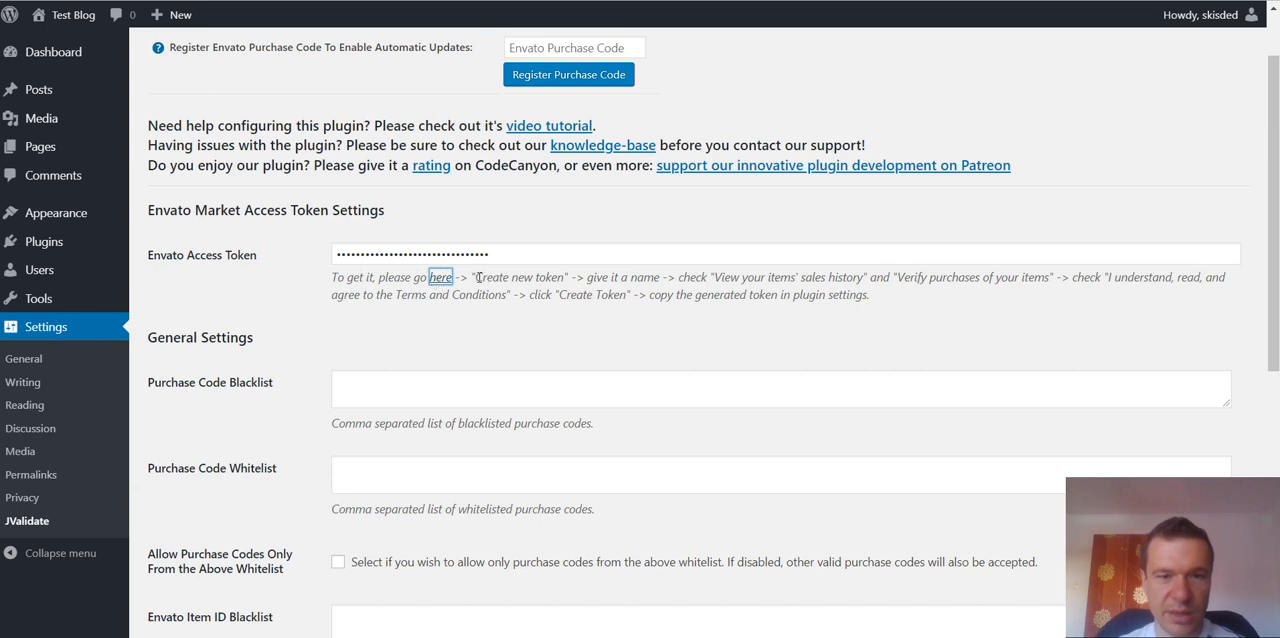
pyautogui.doubleClick(518, 276)
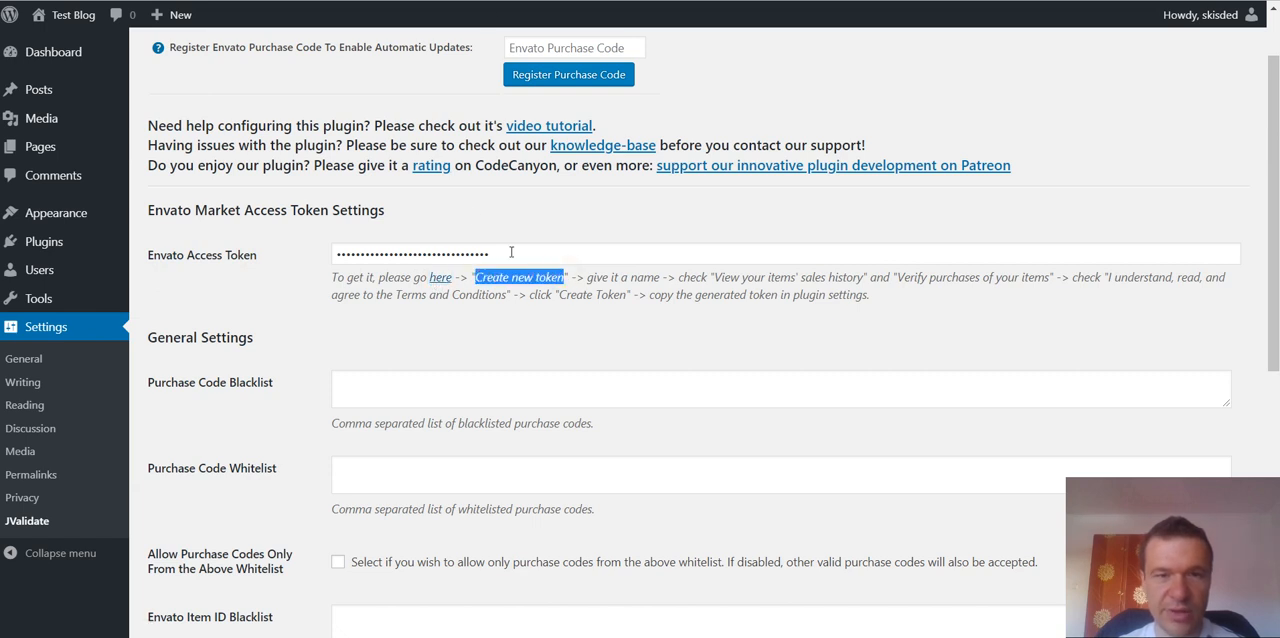
pyautogui.click(518, 276)
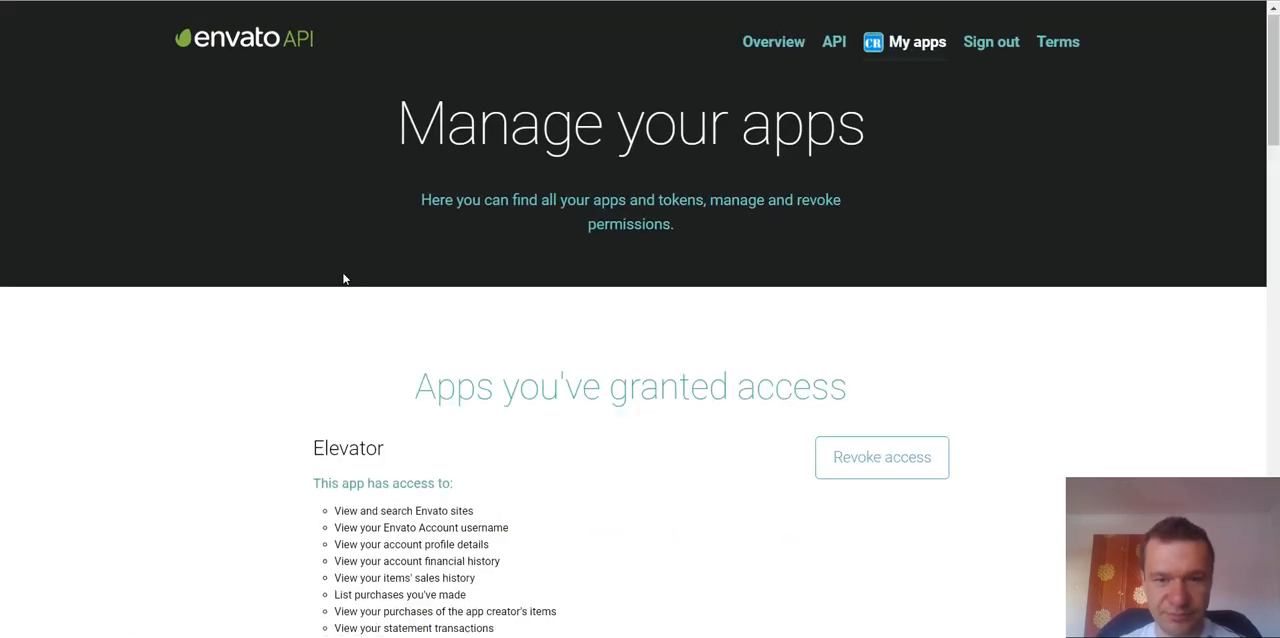
# Grant the token permission to view items' sales history and accept the terms and conditions.
pyautogui.scroll(-3)
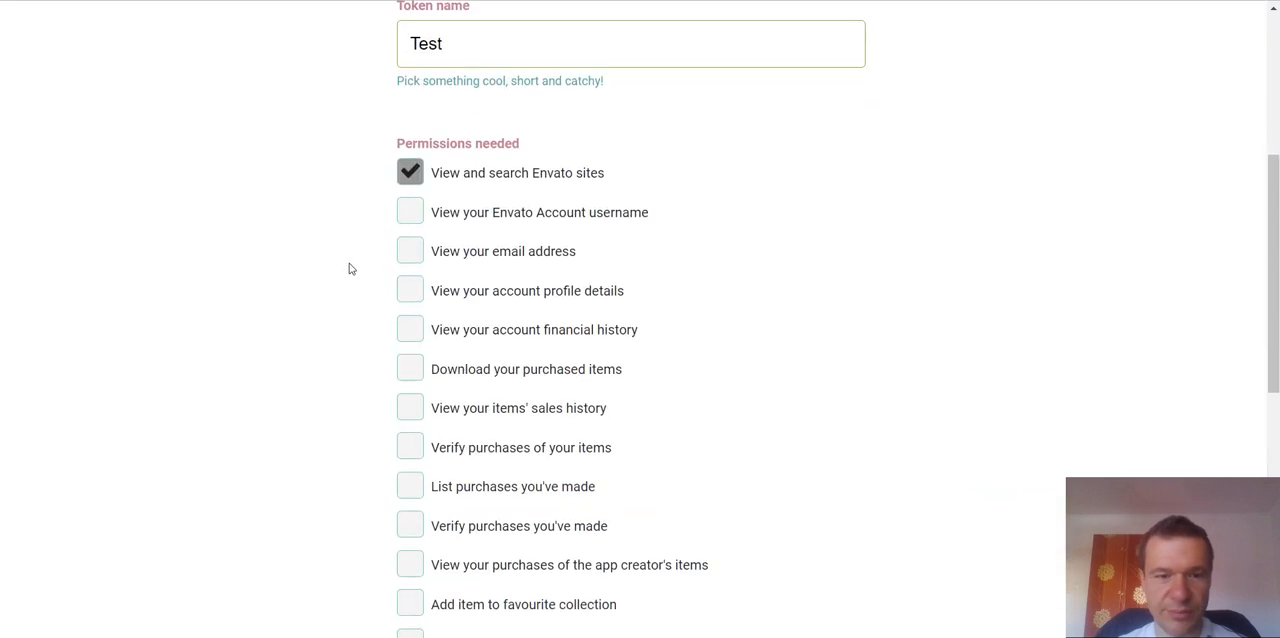
pyautogui.scroll(-3)
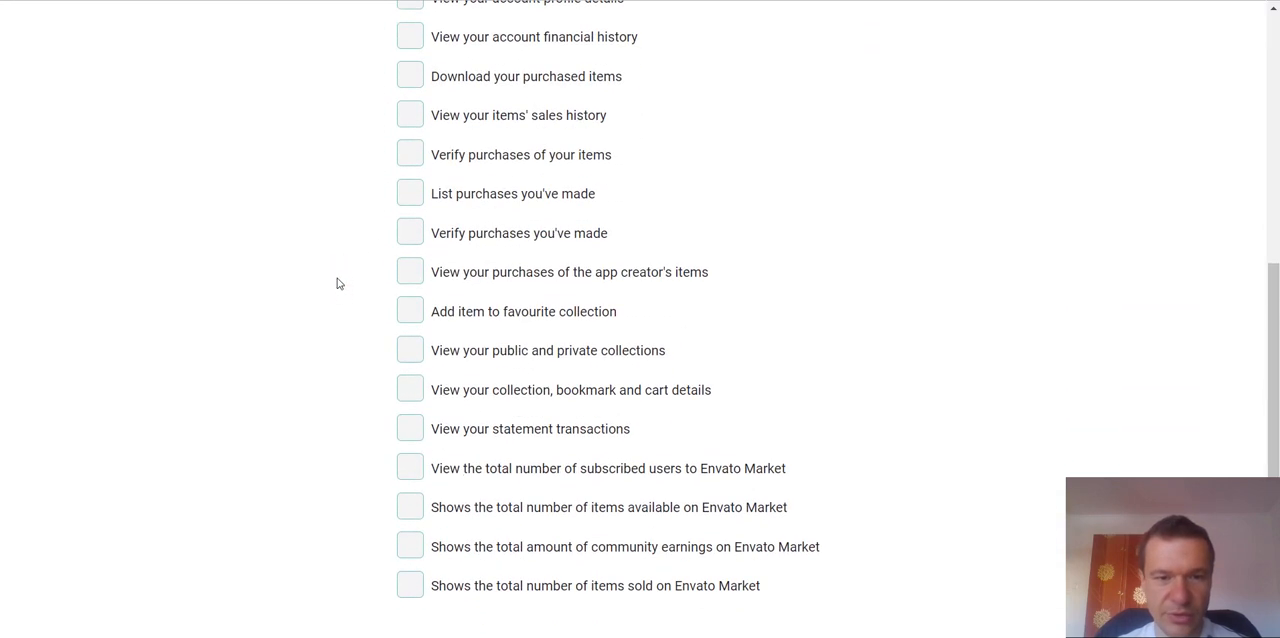
pyautogui.moveTo(376, 280)
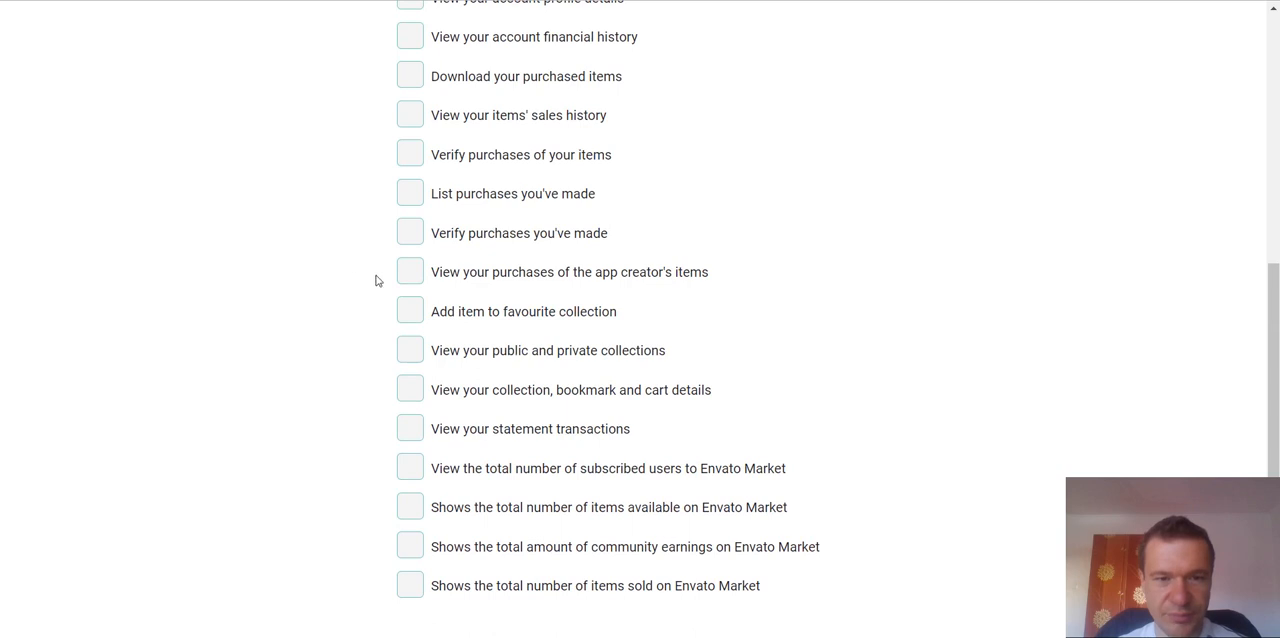
pyautogui.moveTo(430, 244)
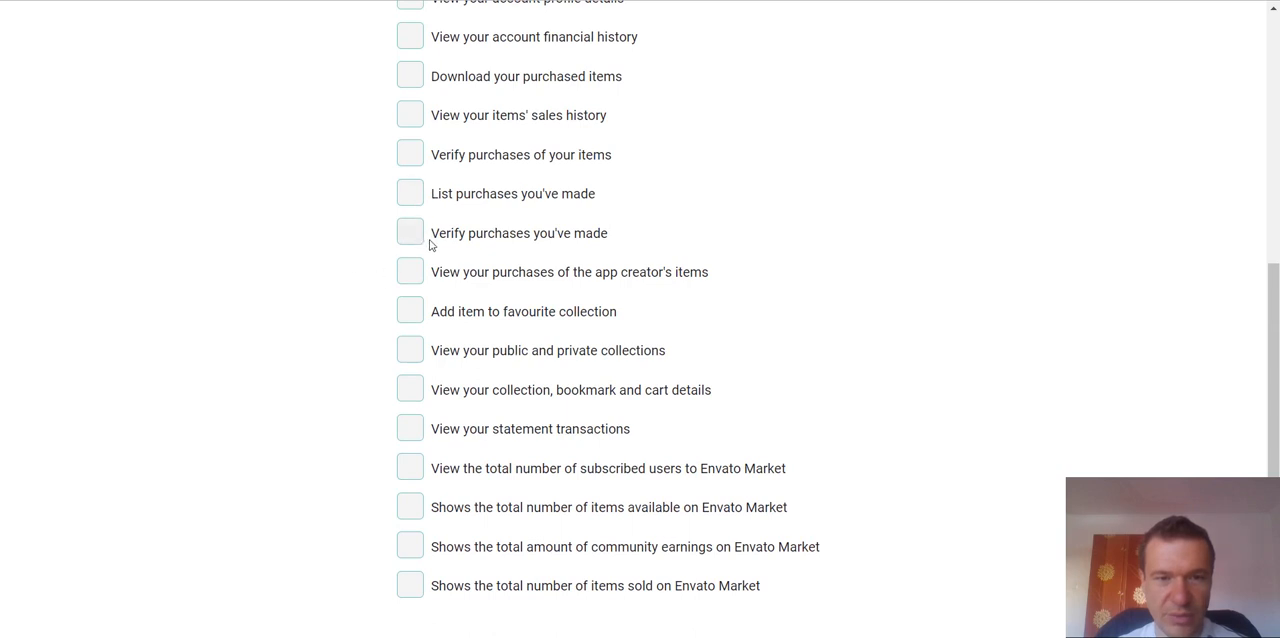
pyautogui.scroll(-3)
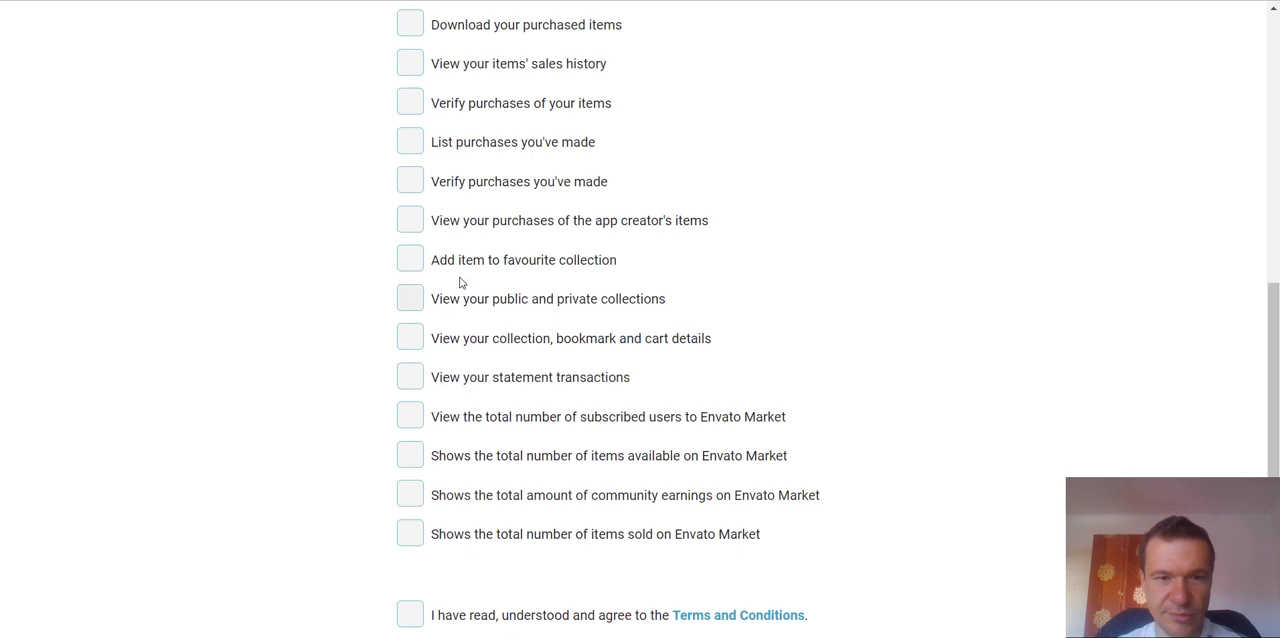
pyautogui.scroll(3)
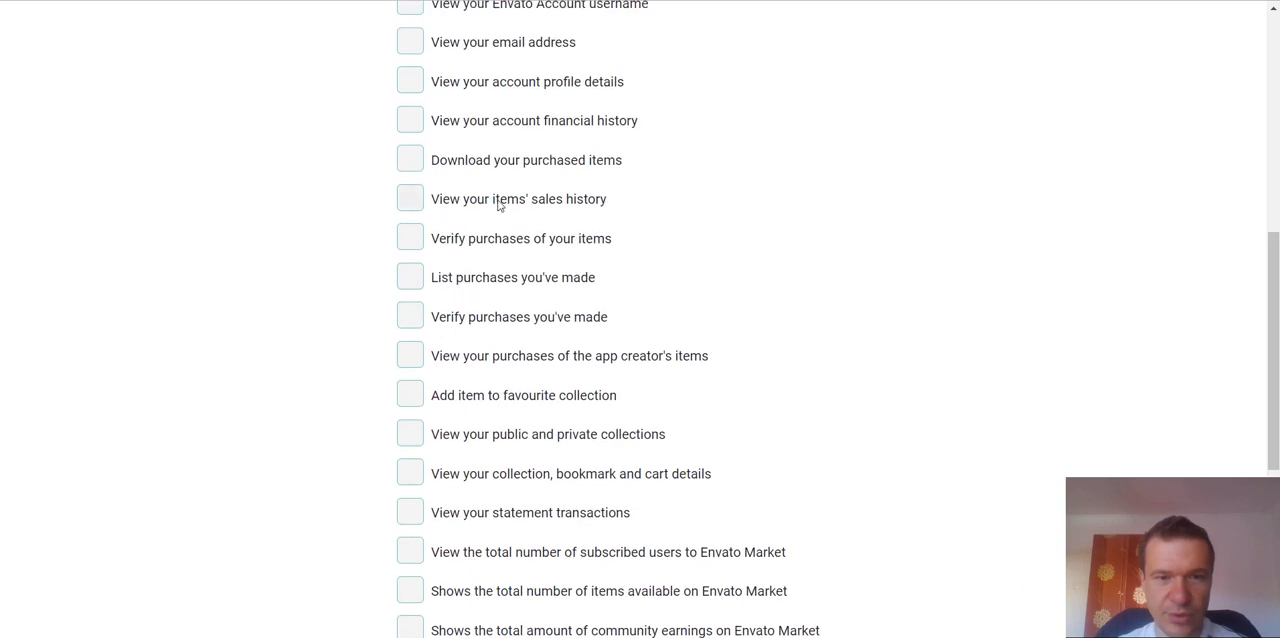
pyautogui.click(408, 196)
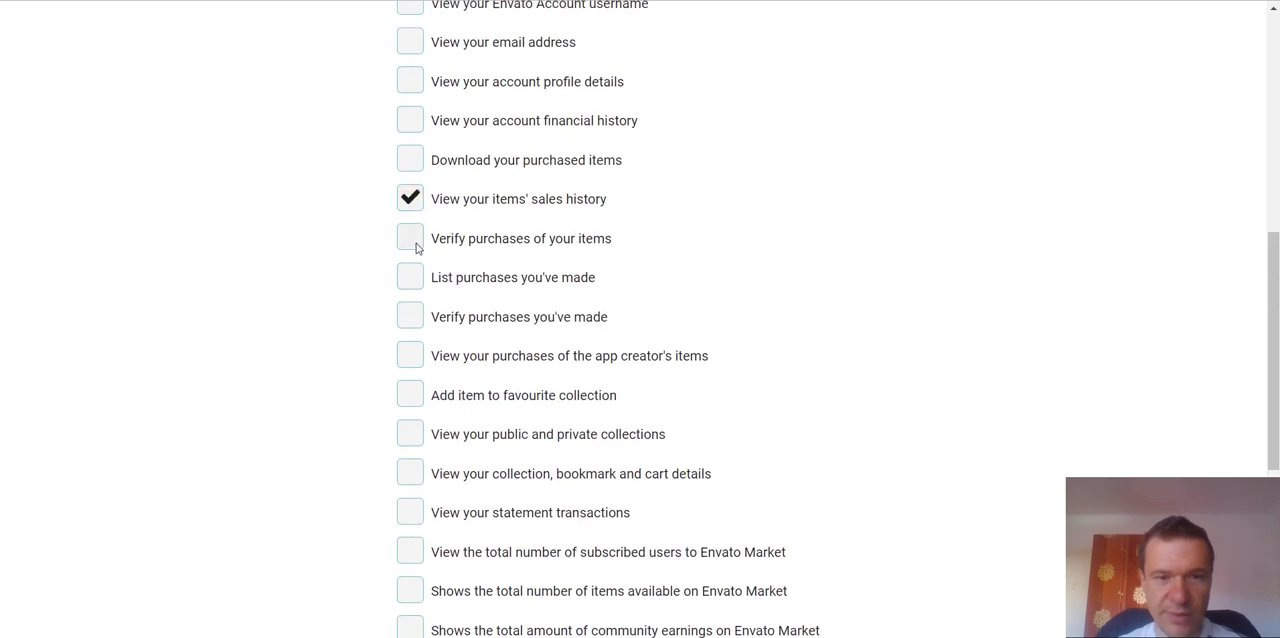
pyautogui.scroll(-3)
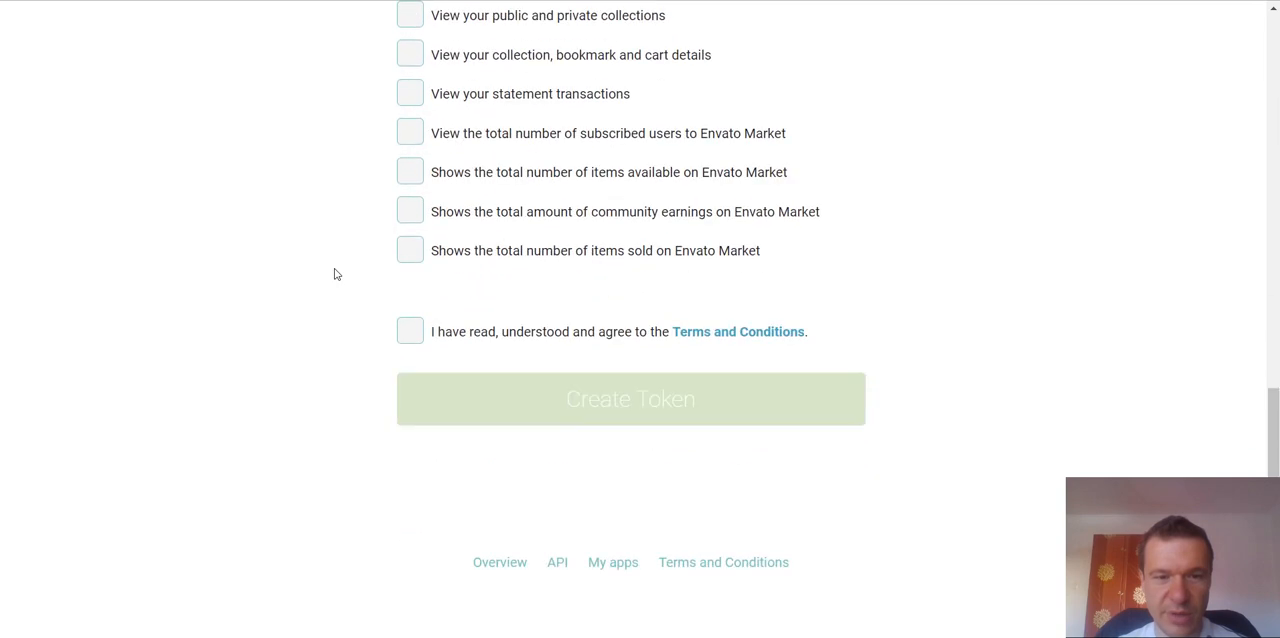
pyautogui.click(408, 332)
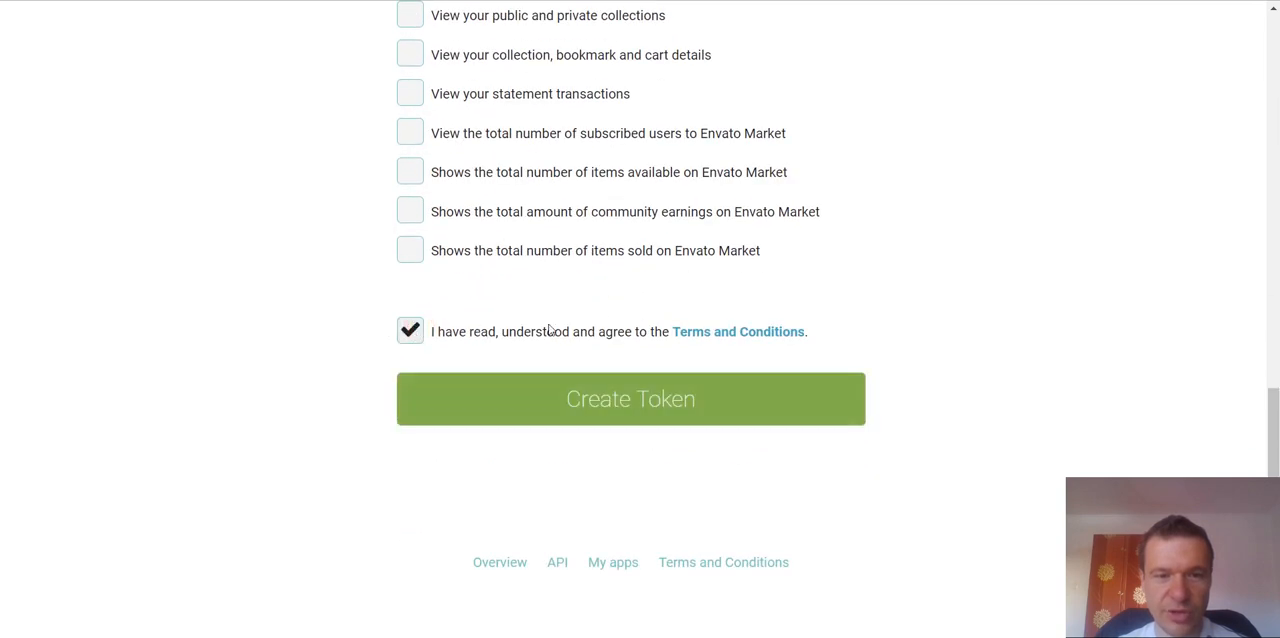
pyautogui.moveTo(568, 400)
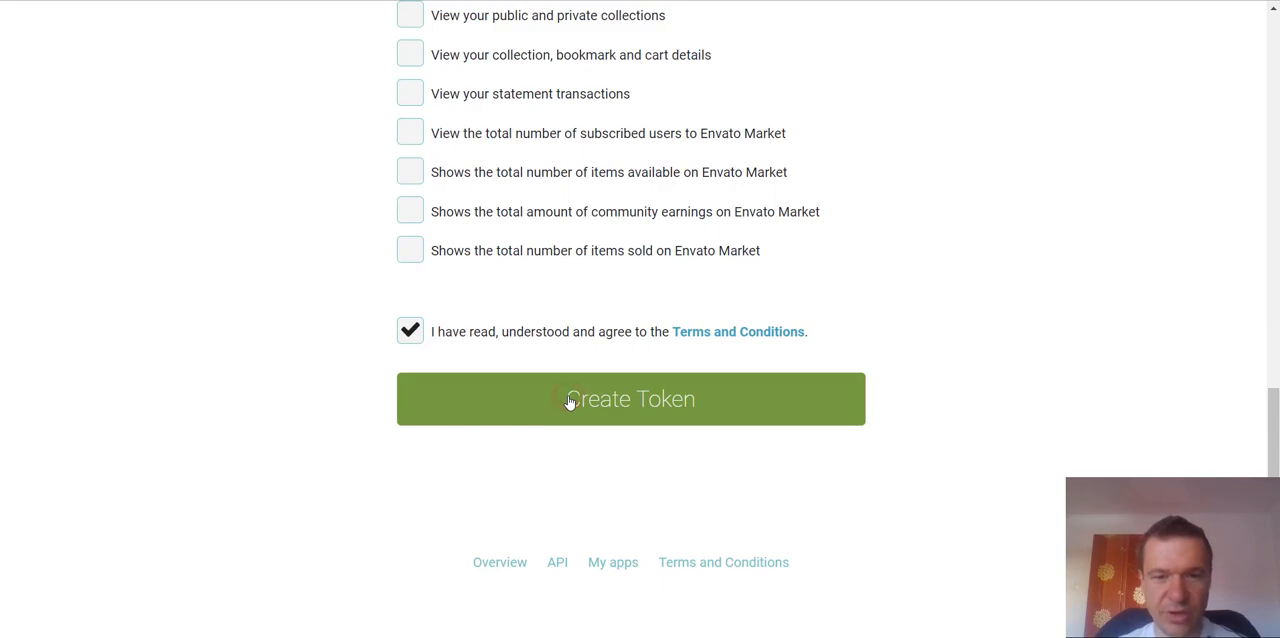
# Generate the new token so its secret key is shown on the success page.
pyautogui.click(630, 400)
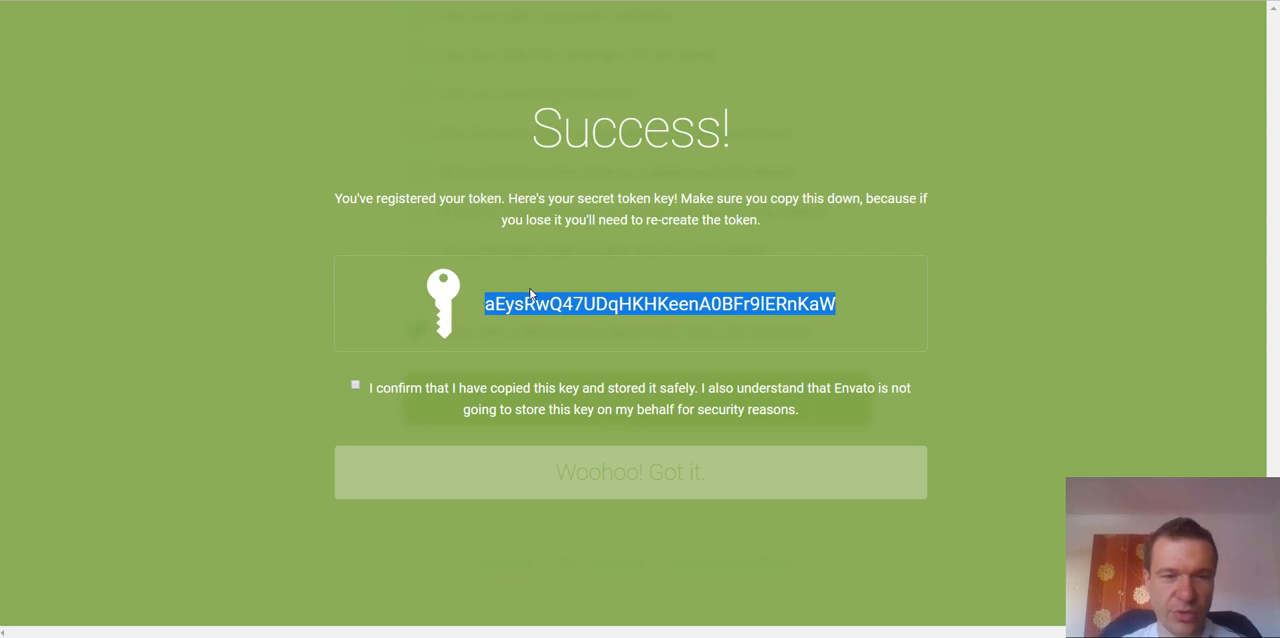
pyautogui.moveTo(472, 366)
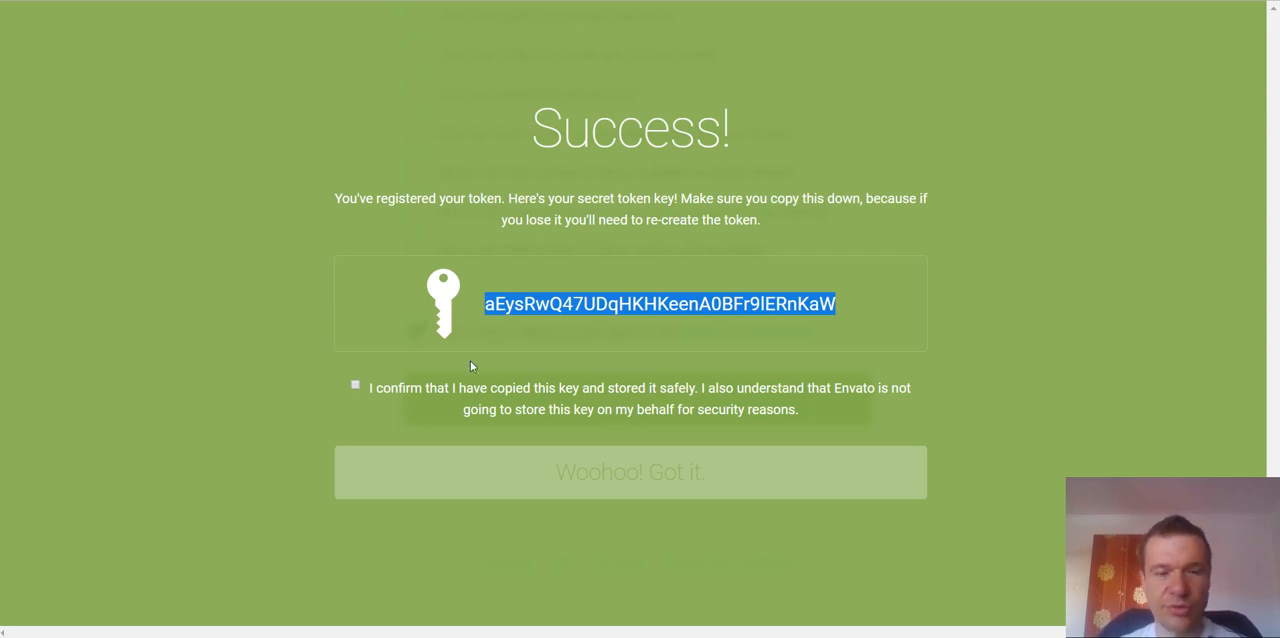
pyautogui.moveTo(578, 288)
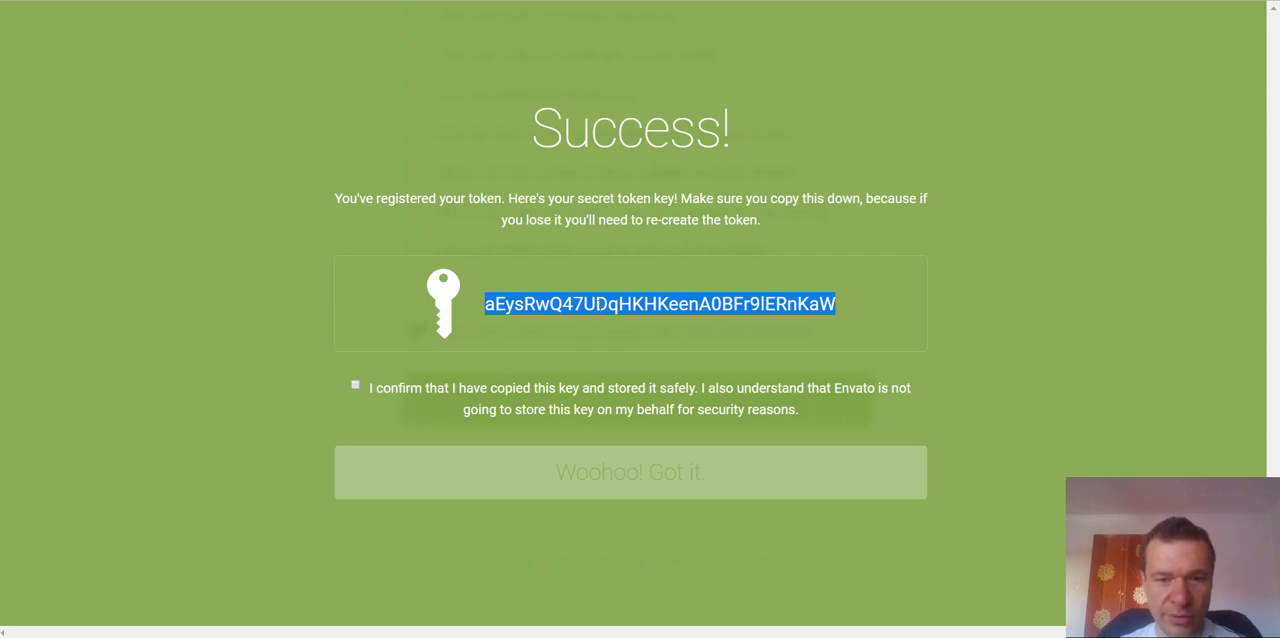
pyautogui.moveTo(428, 340)
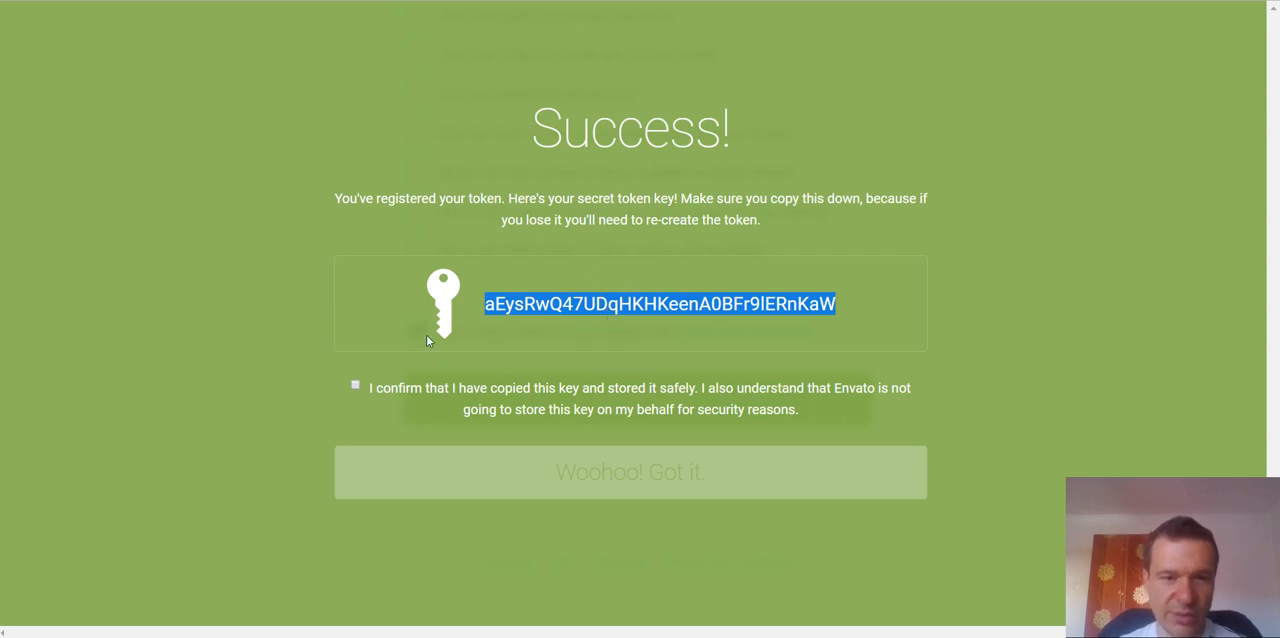
pyautogui.moveTo(632, 396)
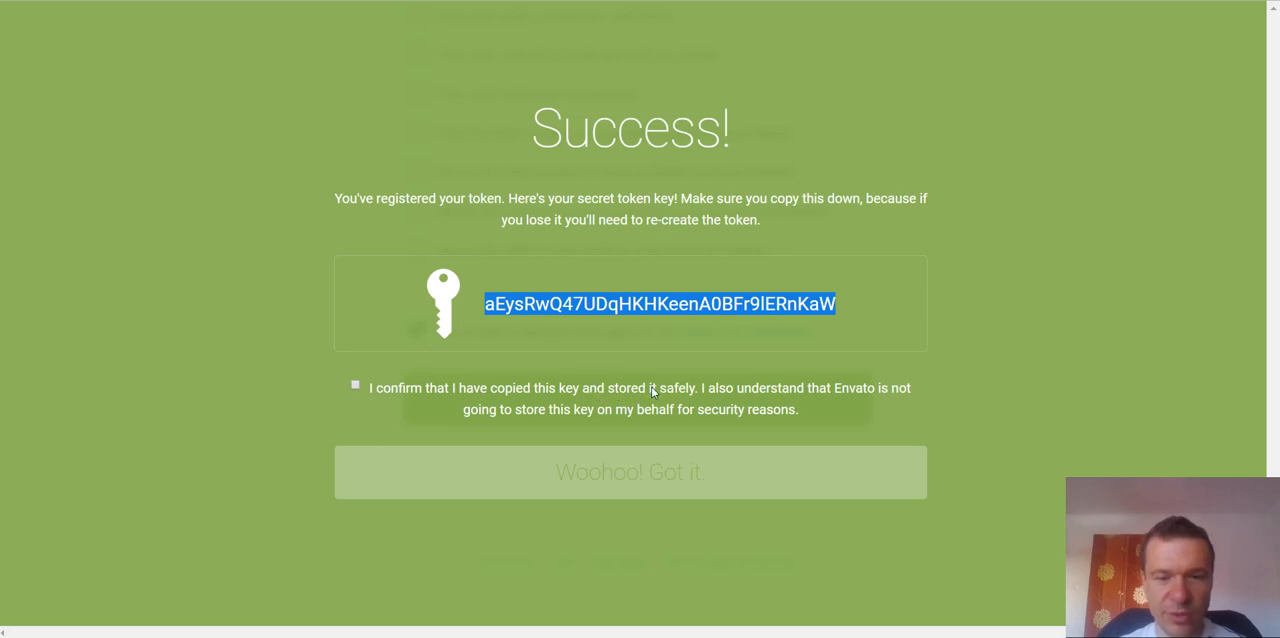
pyautogui.moveTo(796, 388)
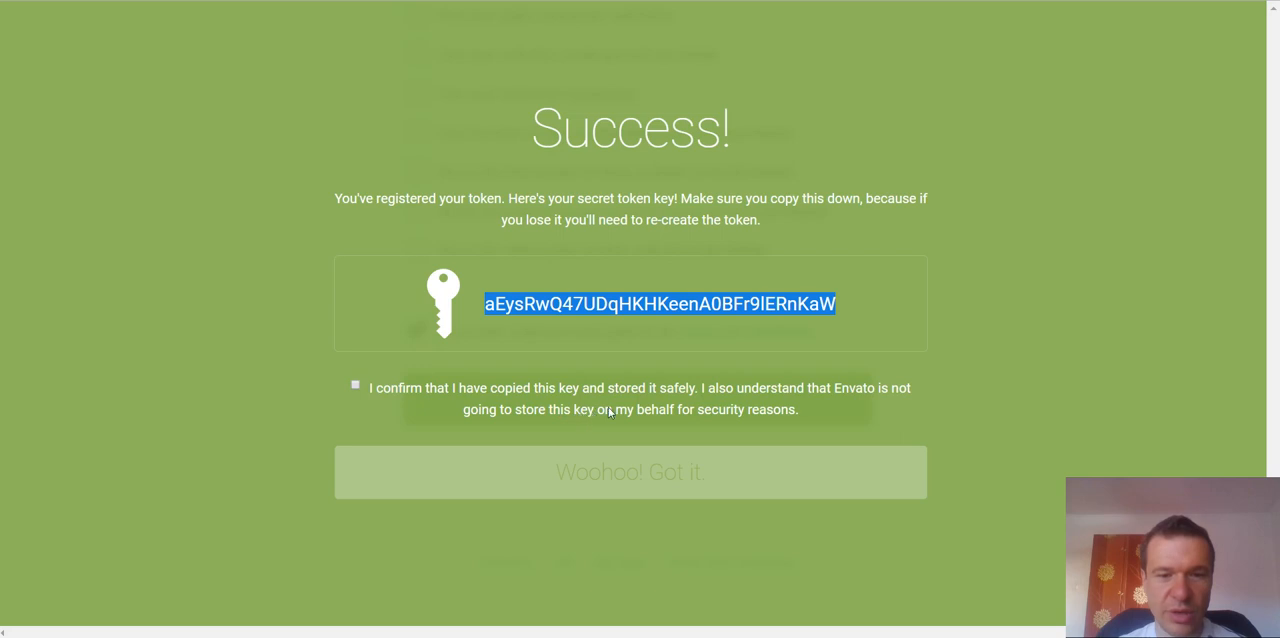
pyautogui.moveTo(572, 384)
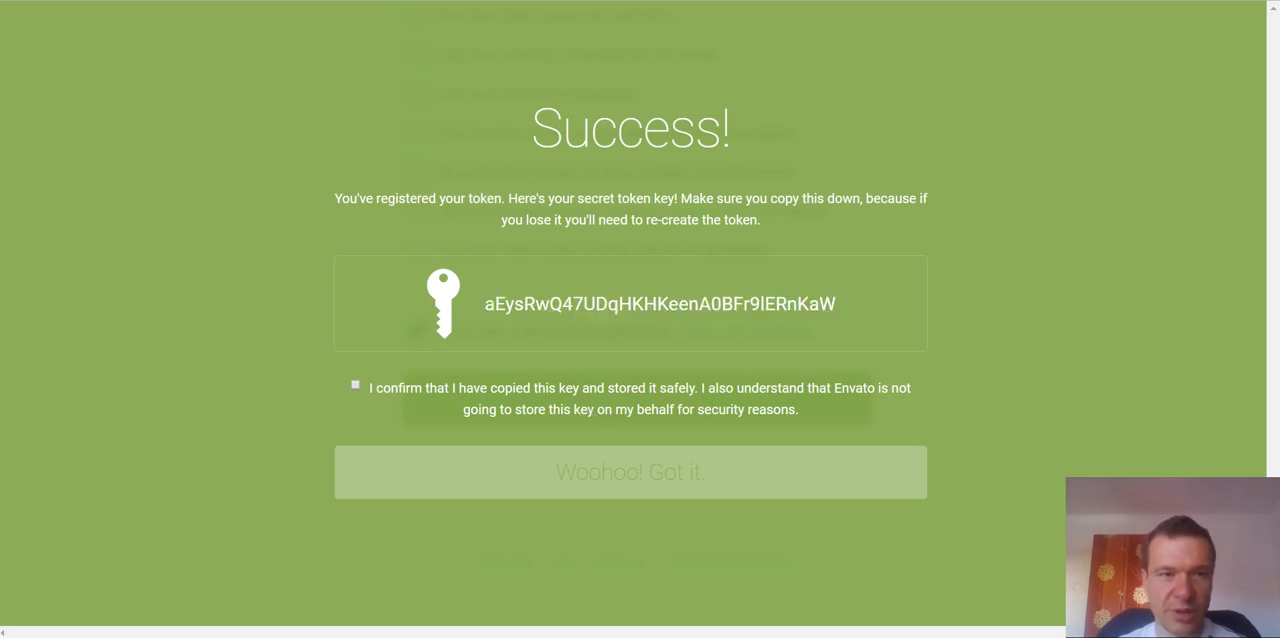
pyautogui.click(630, 472)
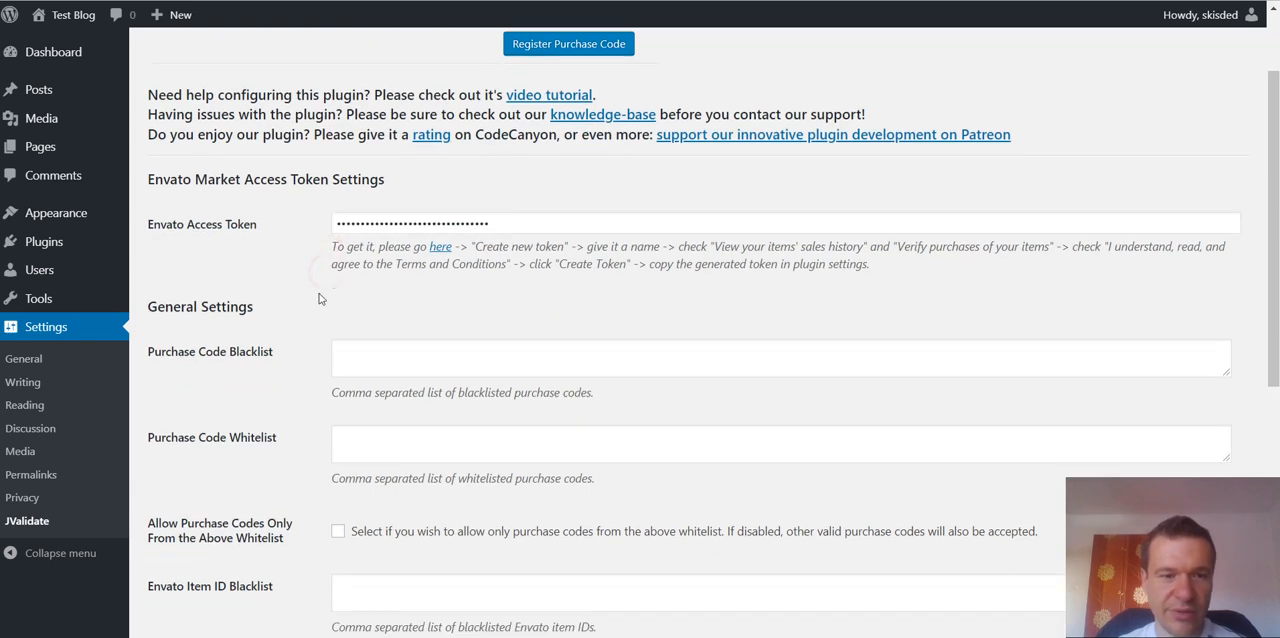
pyautogui.scroll(-3)
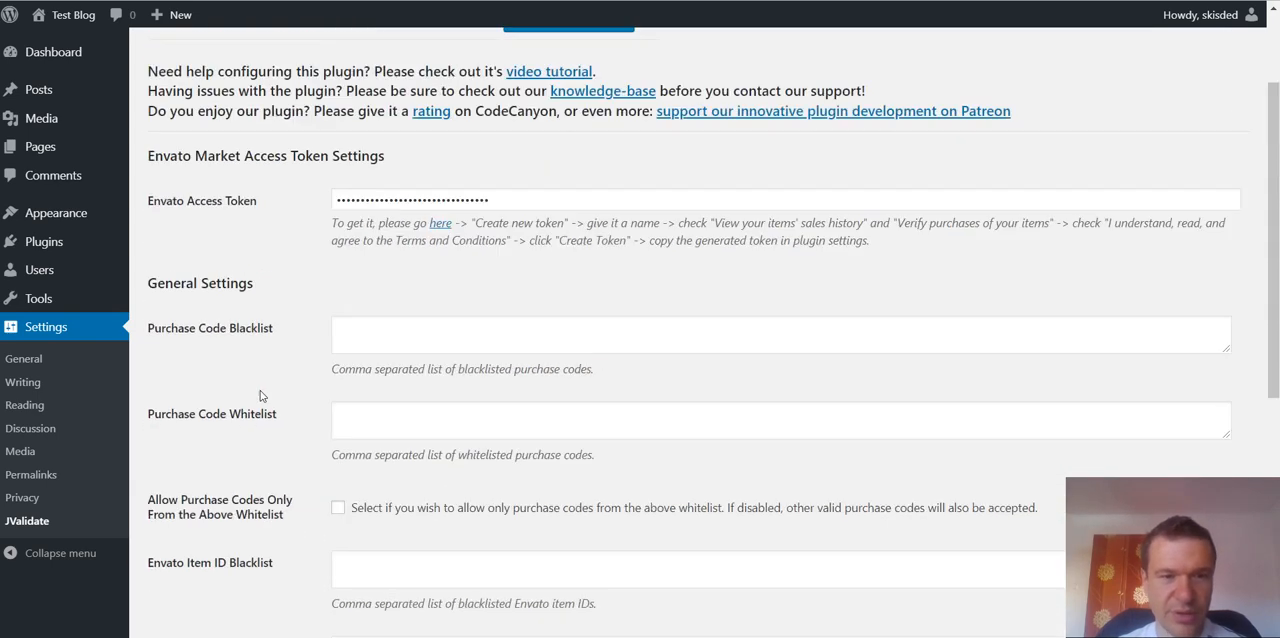
pyautogui.scroll(3)
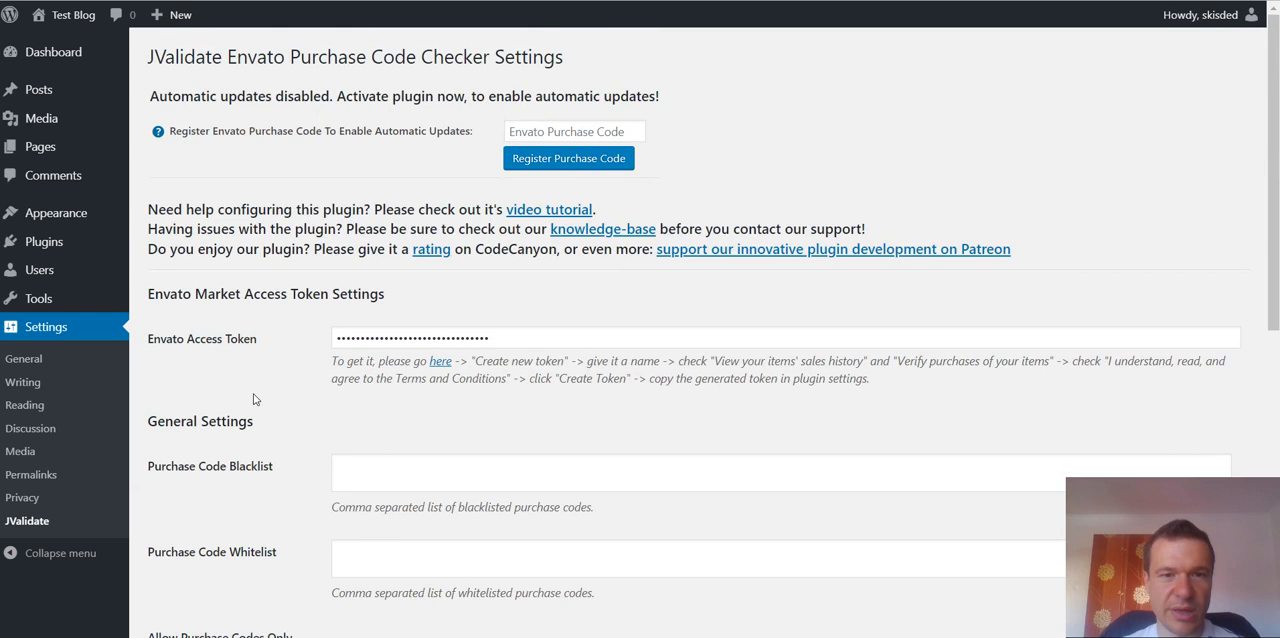
pyautogui.scroll(-3)
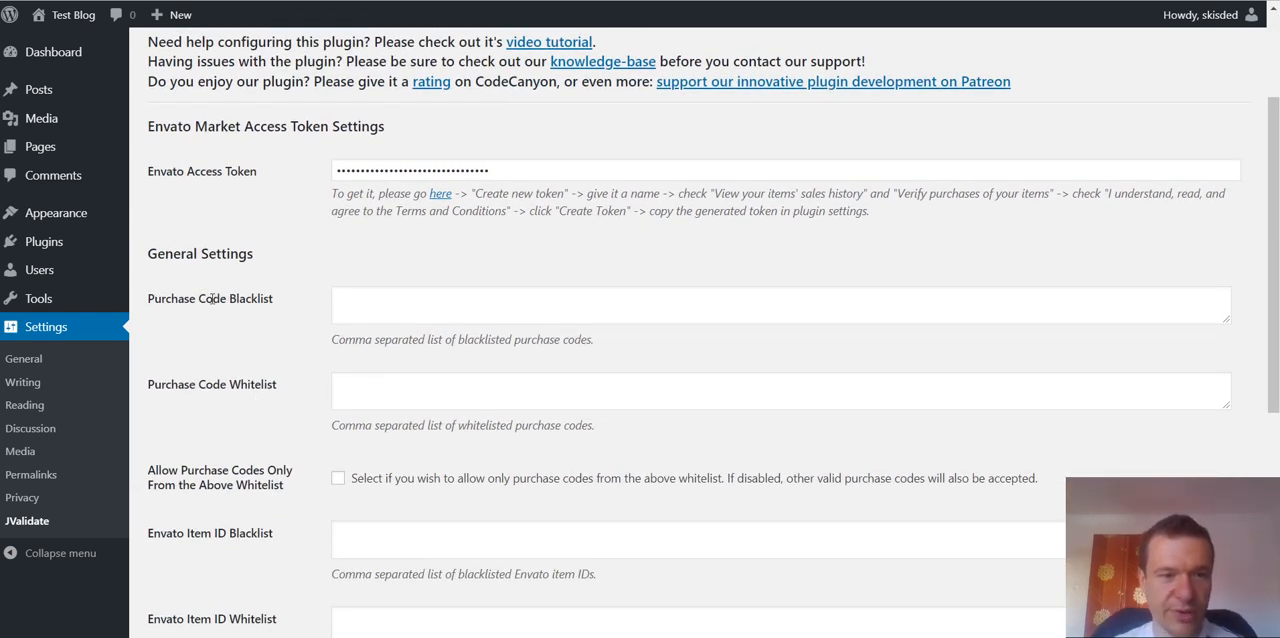
pyautogui.click(780, 304)
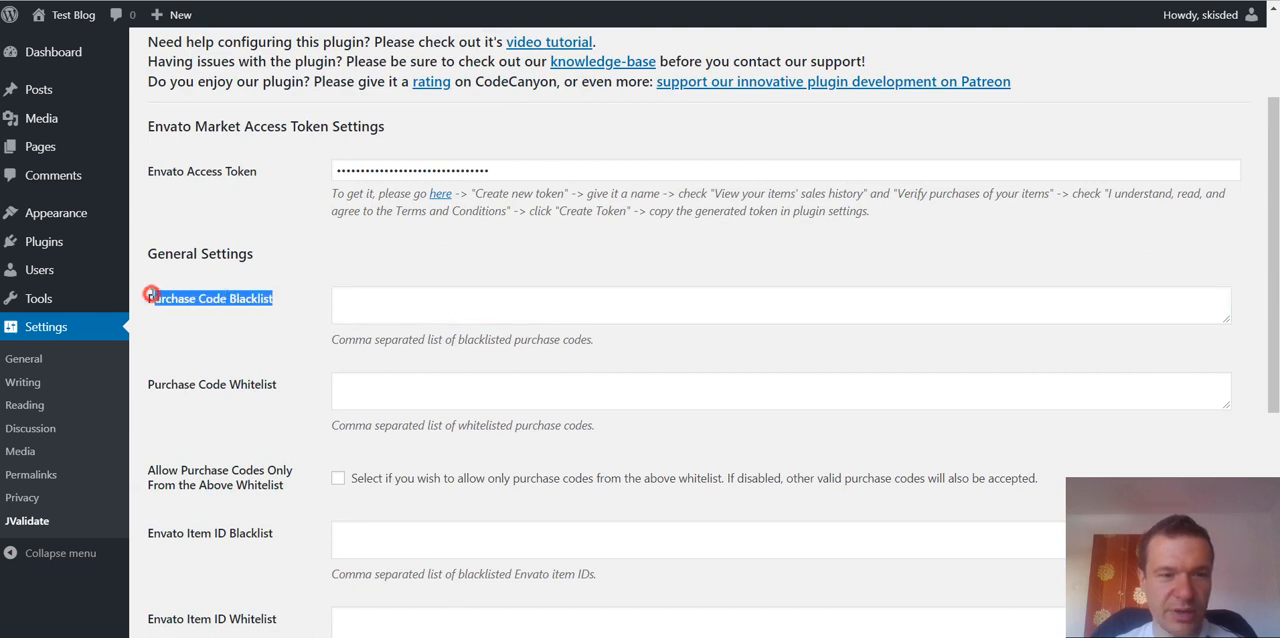
pyautogui.click(780, 304)
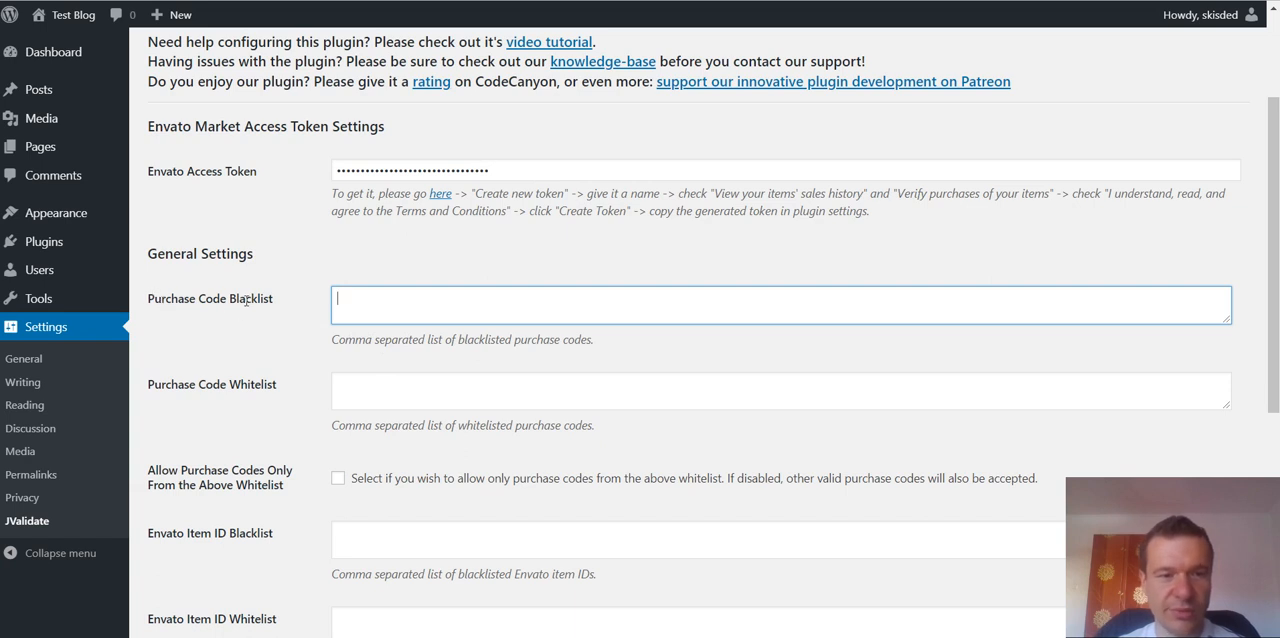
pyautogui.scroll(-3)
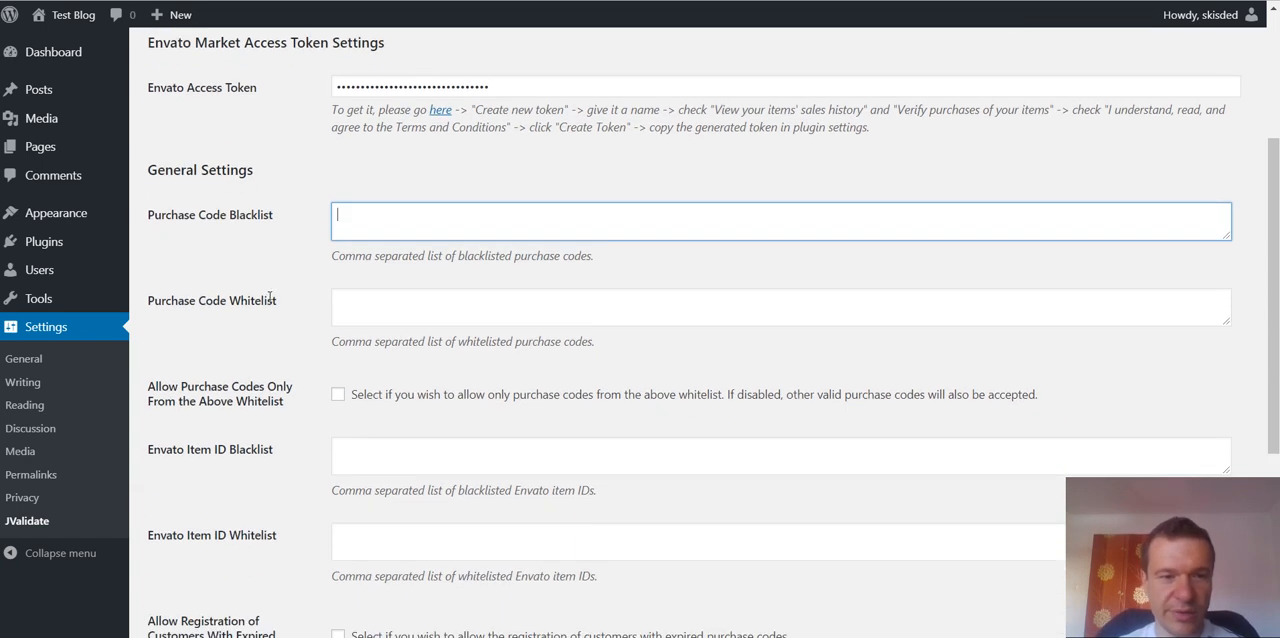
pyautogui.moveTo(308, 216)
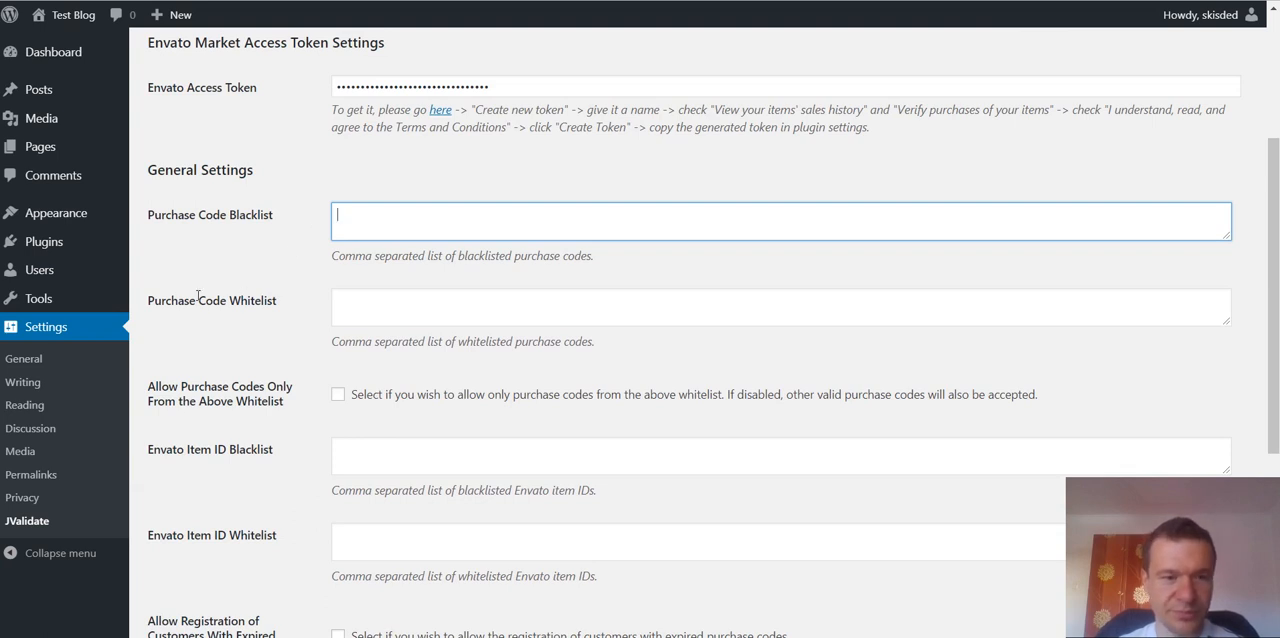
pyautogui.click(284, 300)
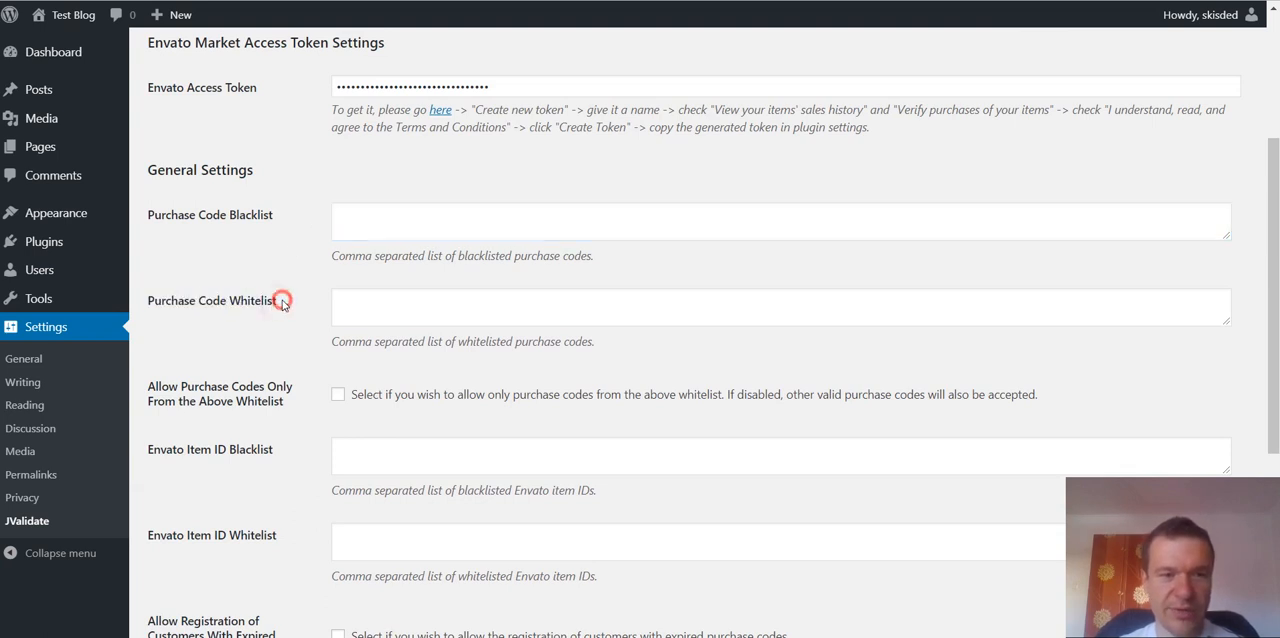
pyautogui.click(780, 308)
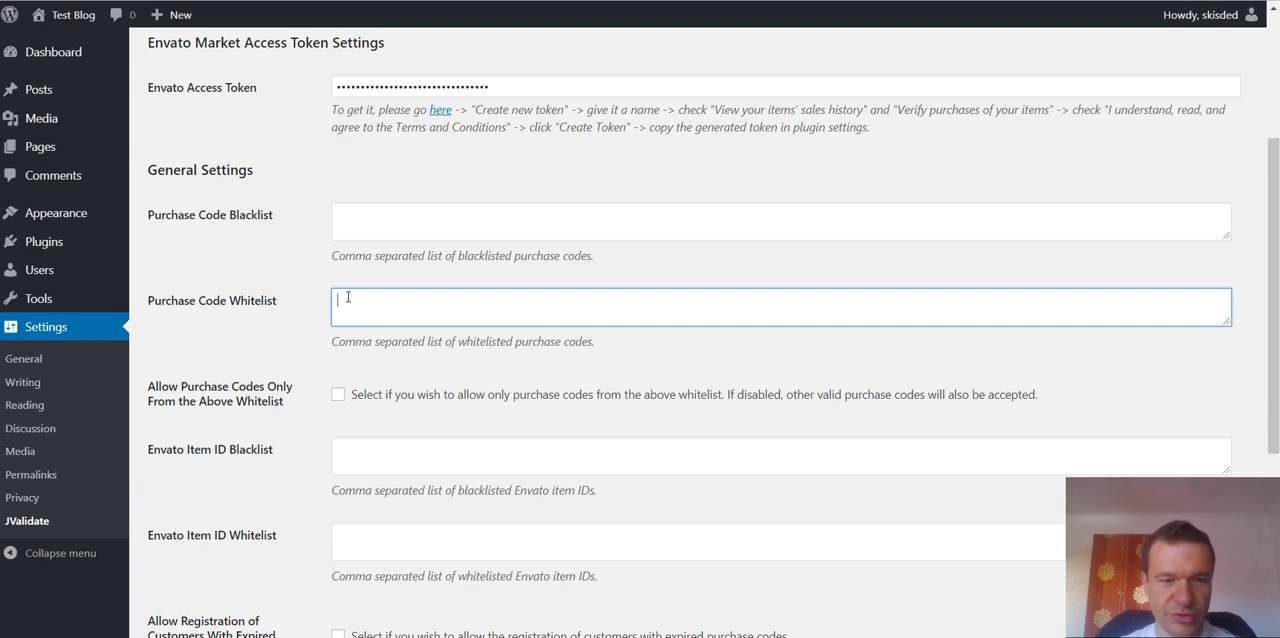
pyautogui.moveTo(528, 304)
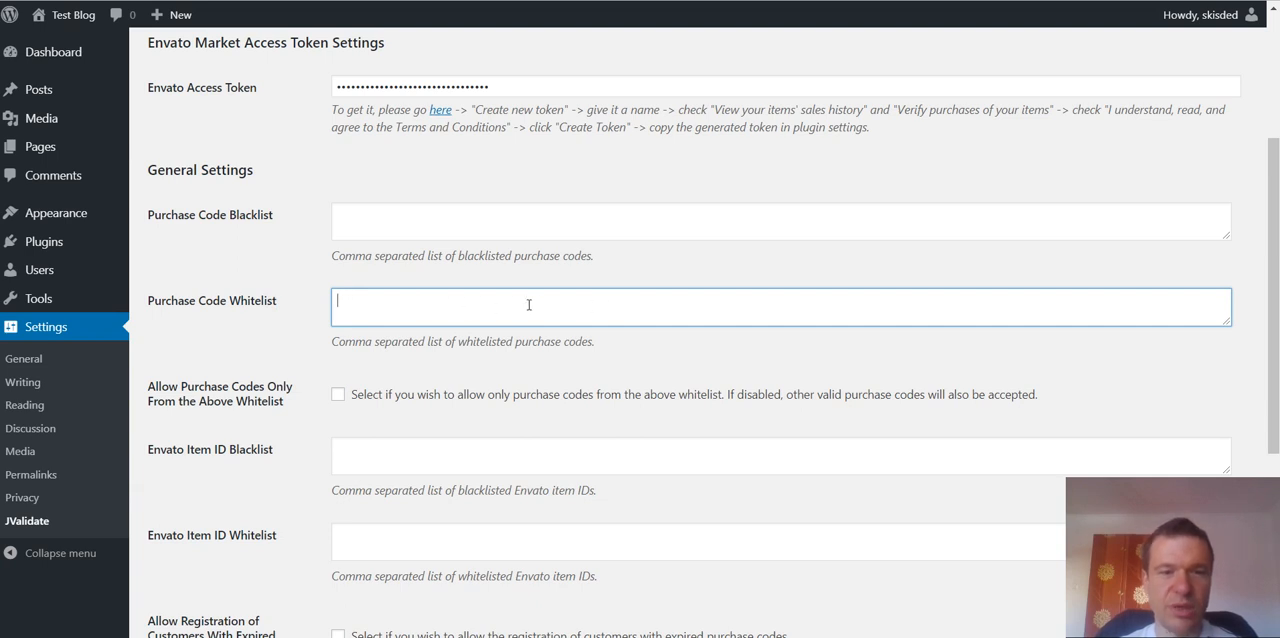
pyautogui.moveTo(380, 300)
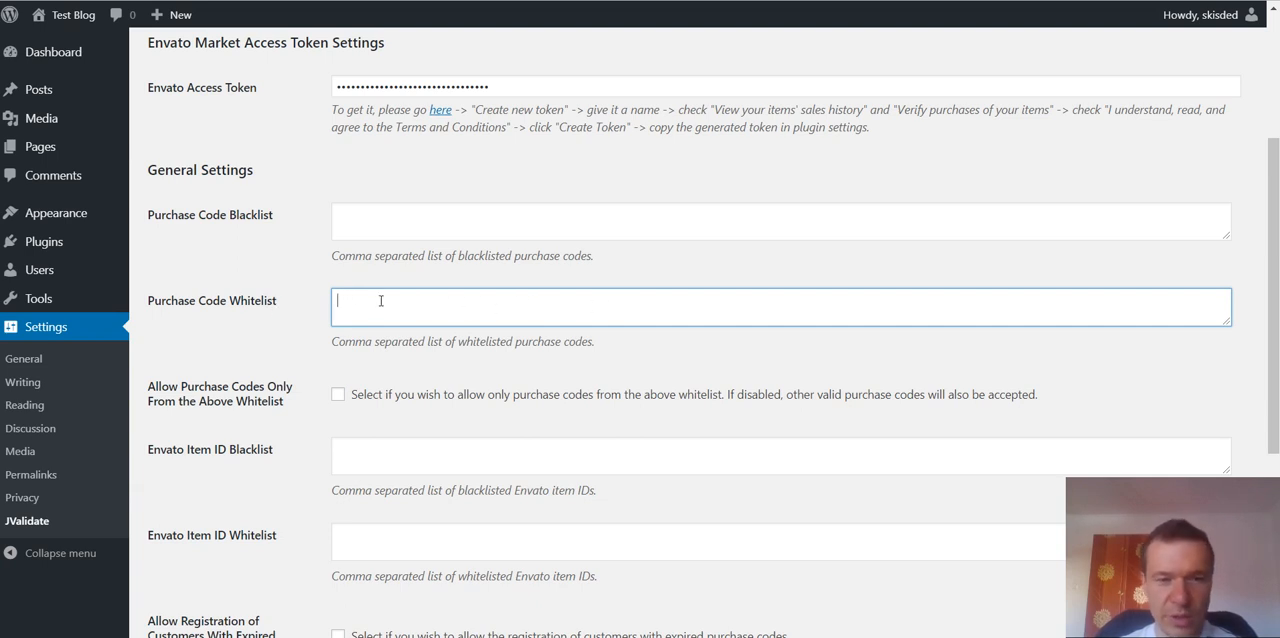
pyautogui.scroll(-3)
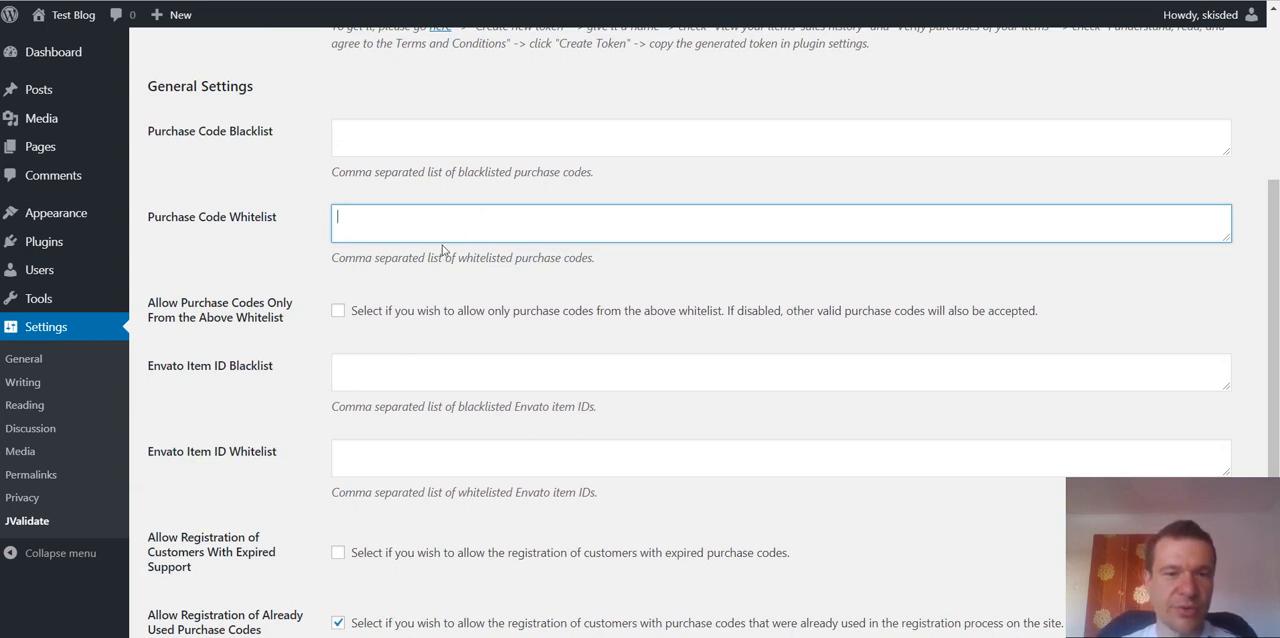
pyautogui.moveTo(336, 322)
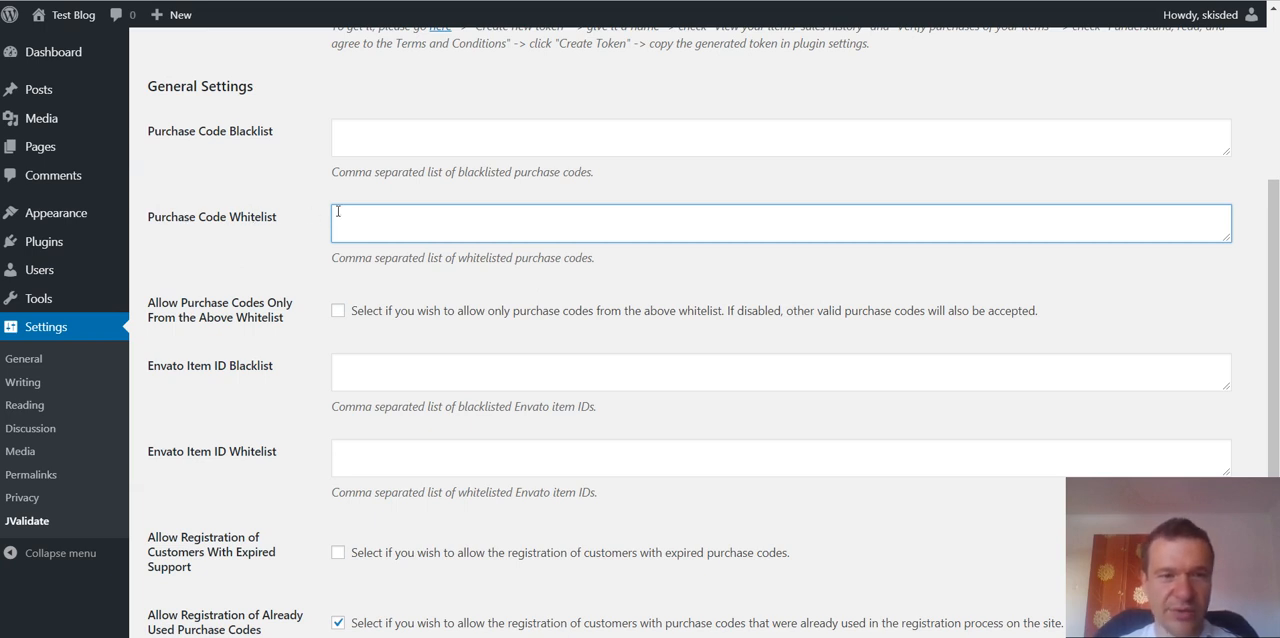
pyautogui.moveTo(340, 312)
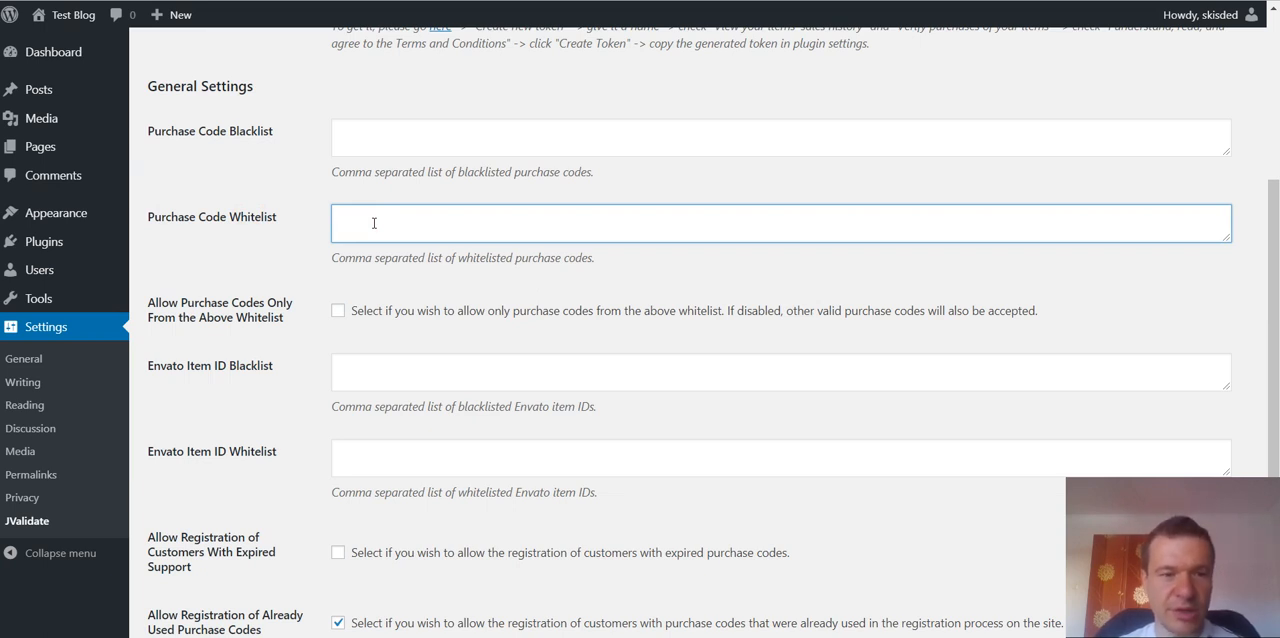
pyautogui.moveTo(312, 252)
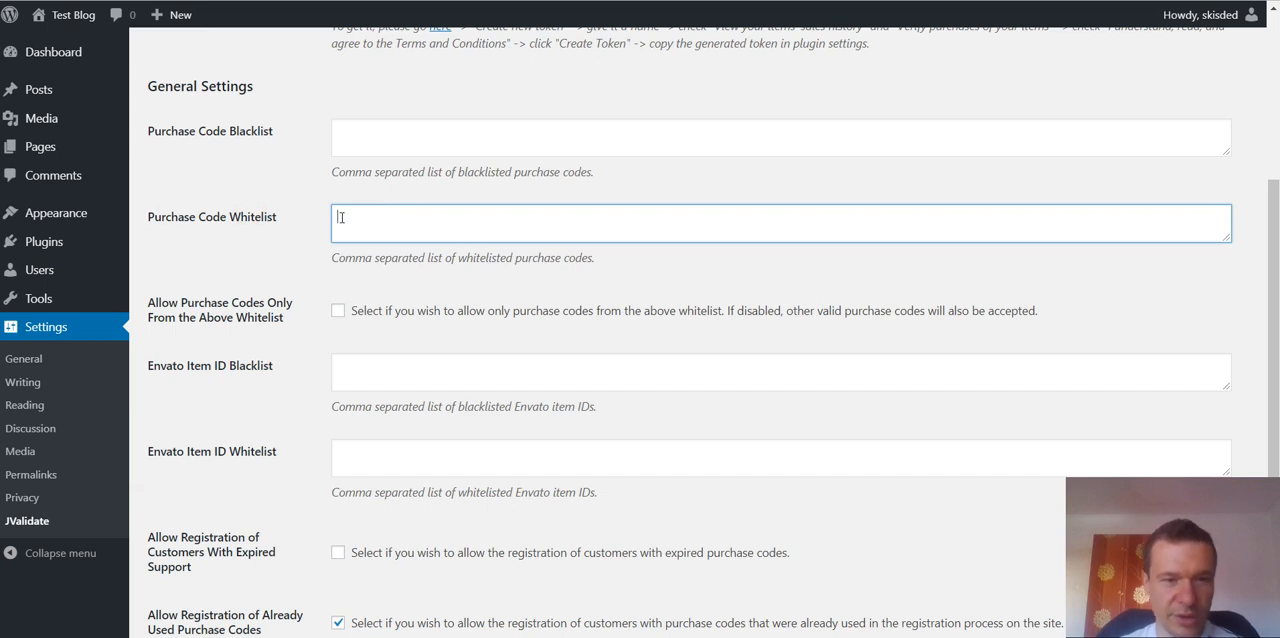
pyautogui.scroll(-3)
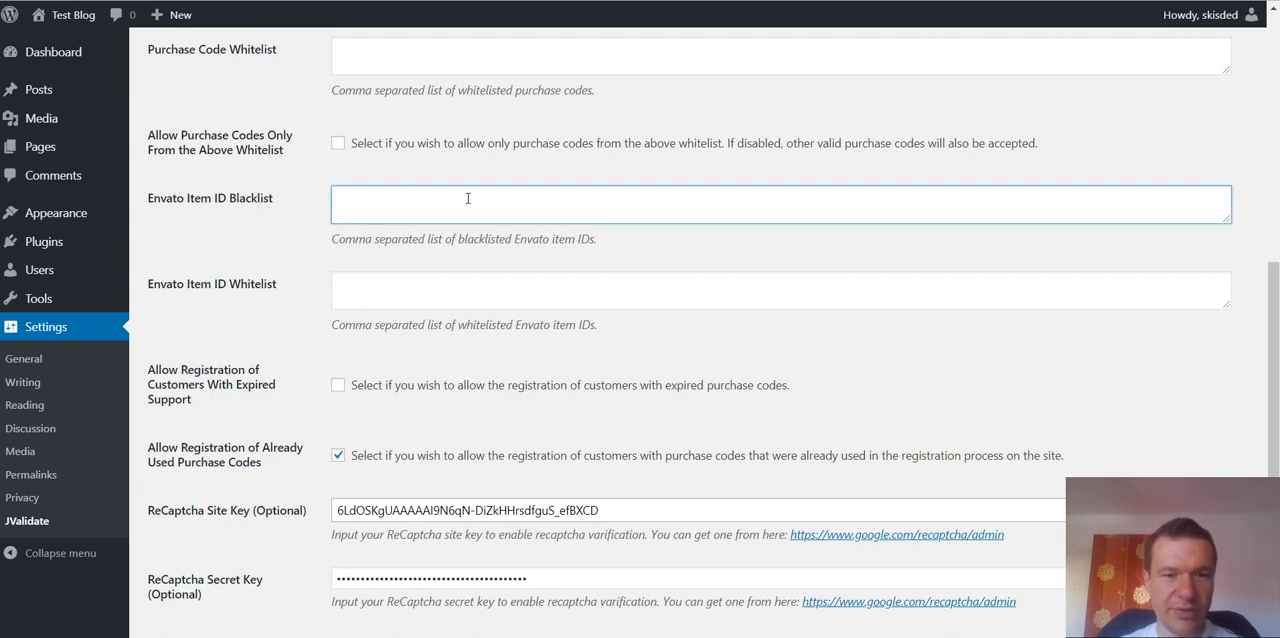
pyautogui.moveTo(412, 200)
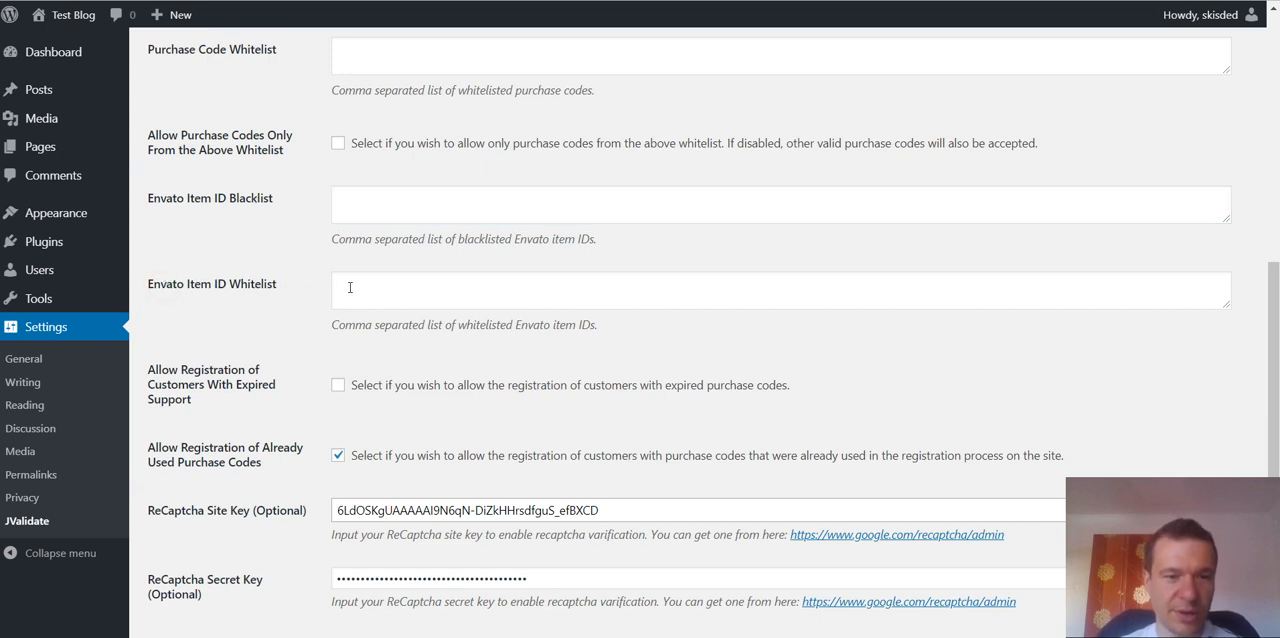
pyautogui.click(556, 290)
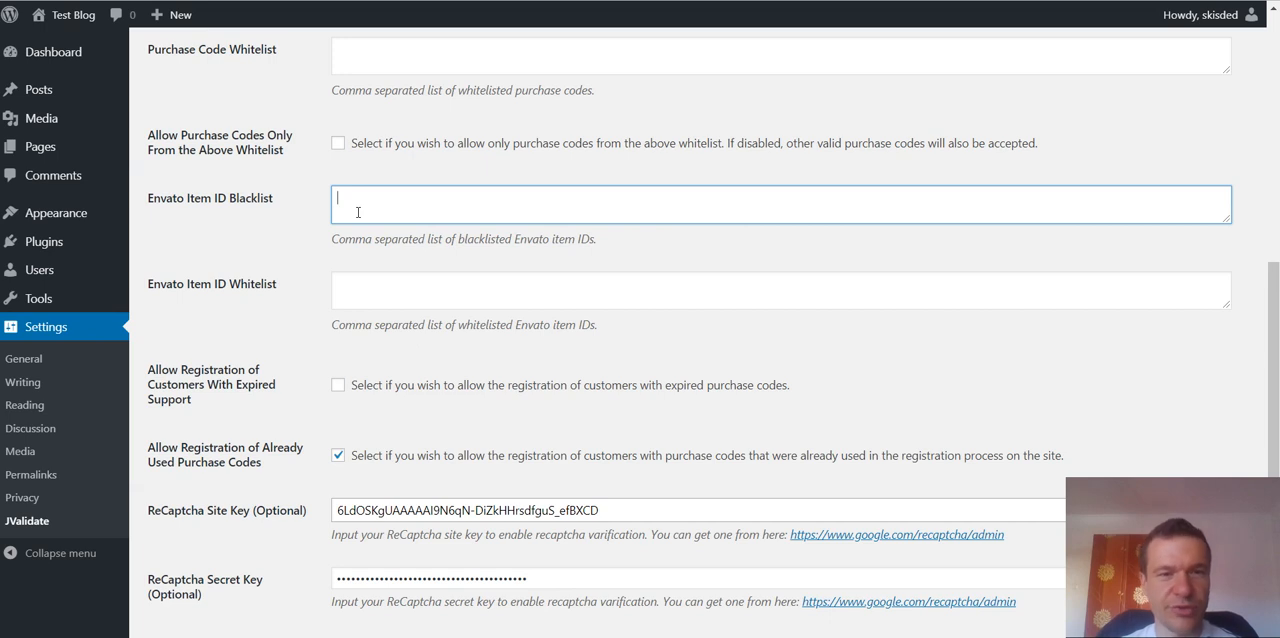
pyautogui.moveTo(516, 212)
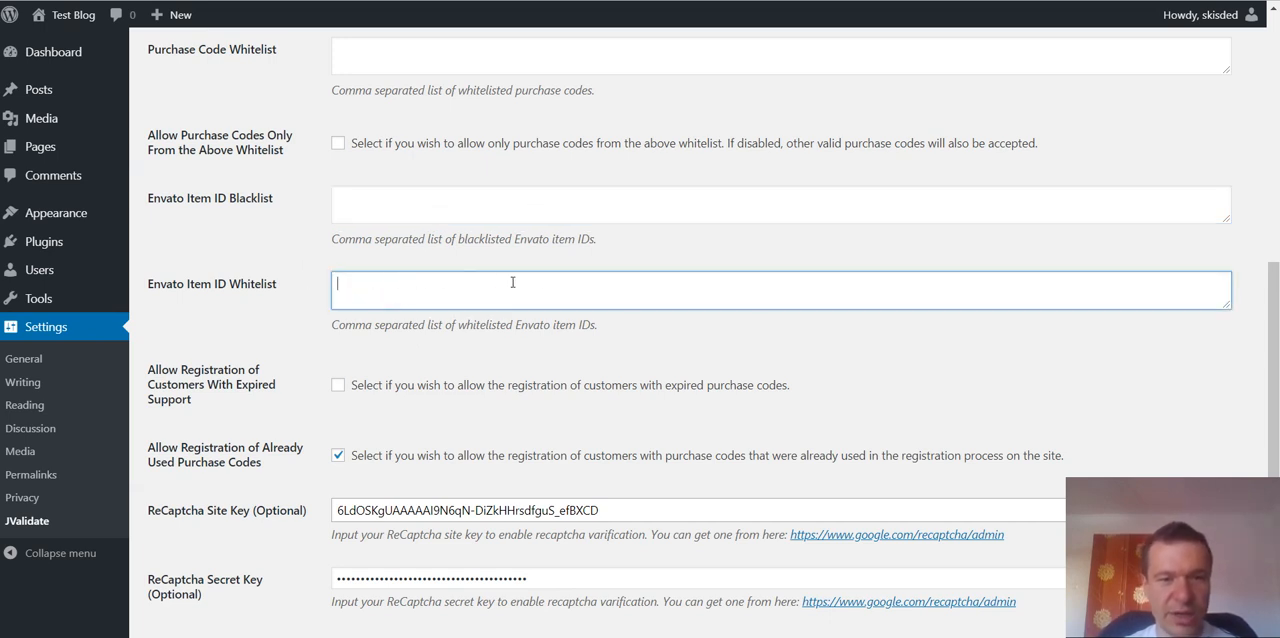
pyautogui.moveTo(396, 284)
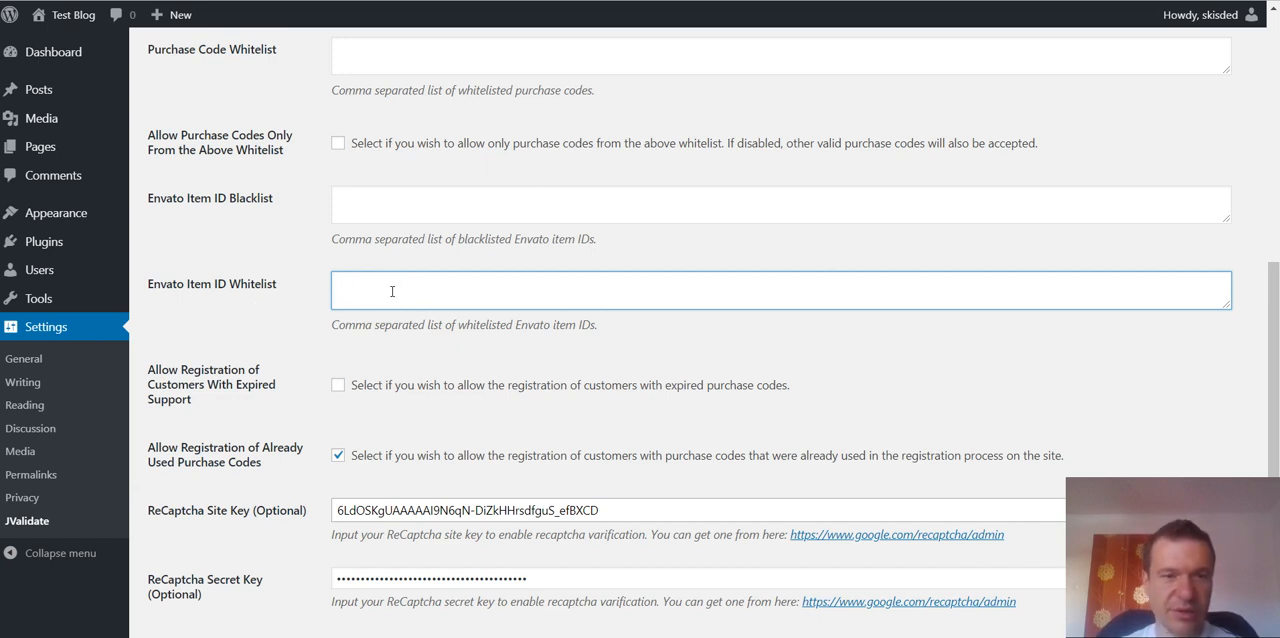
pyautogui.moveTo(358, 284)
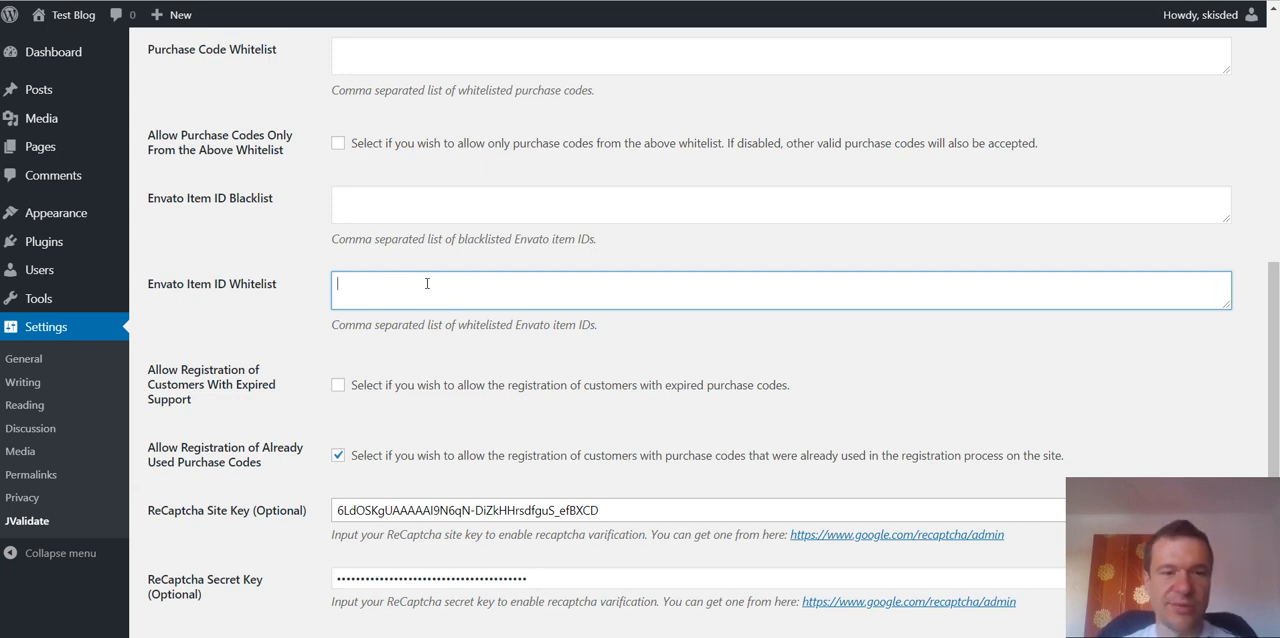
# Leave the JValidate settings for the blog's public front page via the site name link.
pyautogui.scroll(-3)
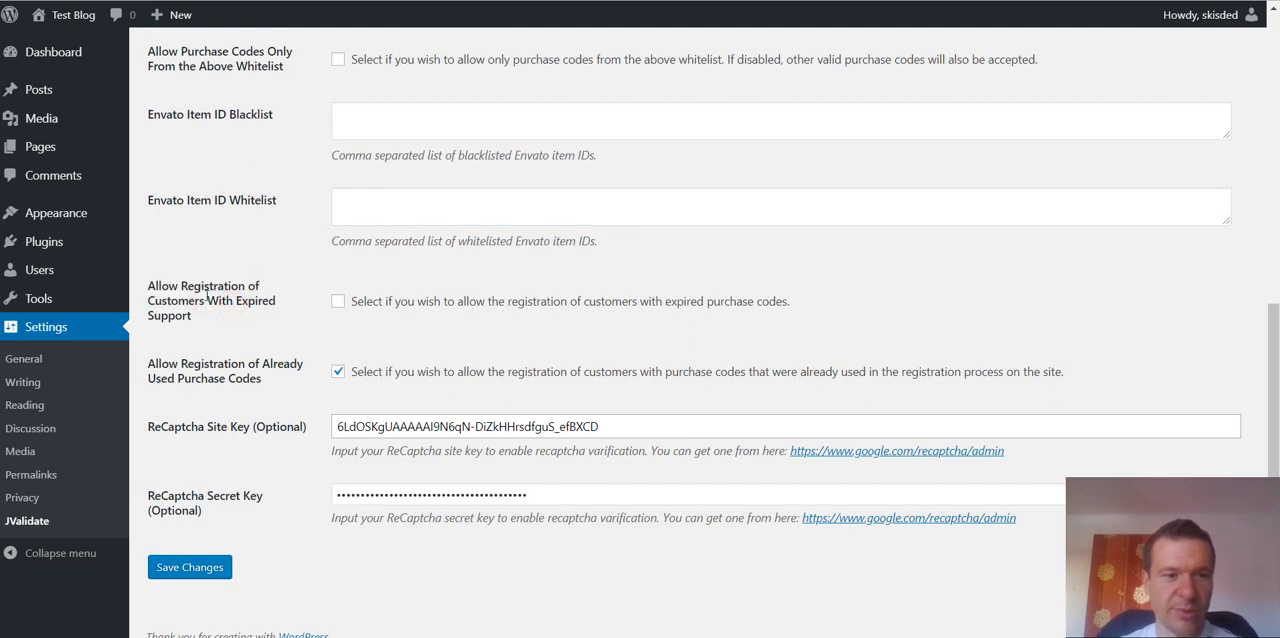
pyautogui.moveTo(284, 290)
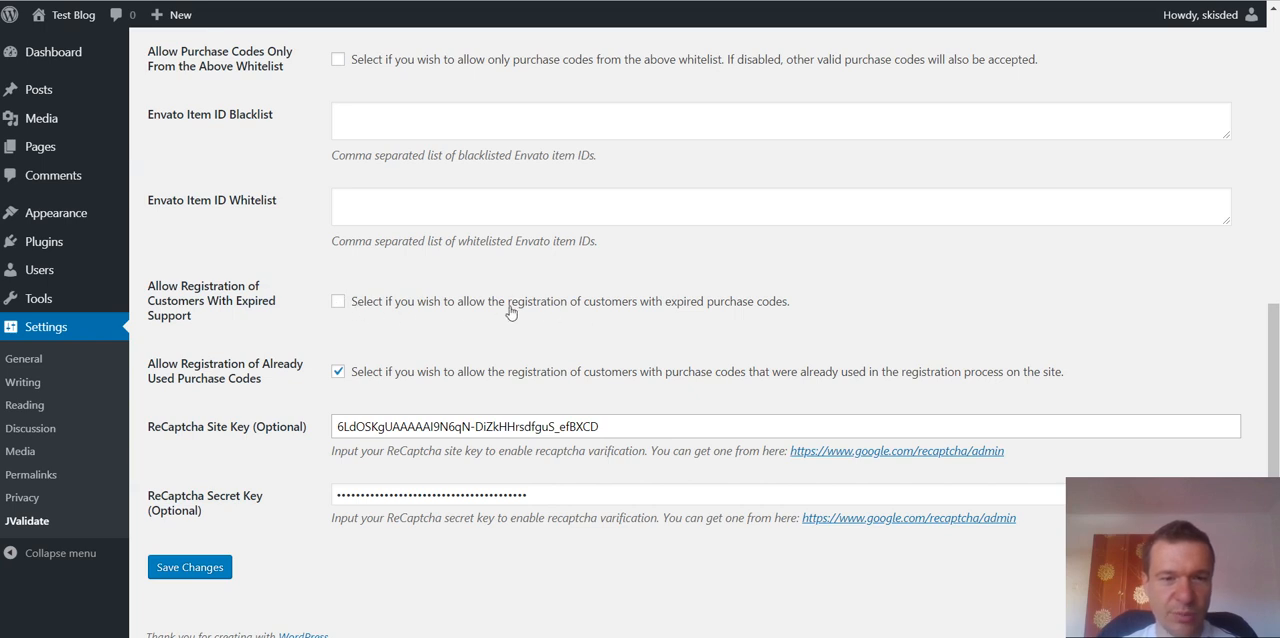
pyautogui.moveTo(432, 306)
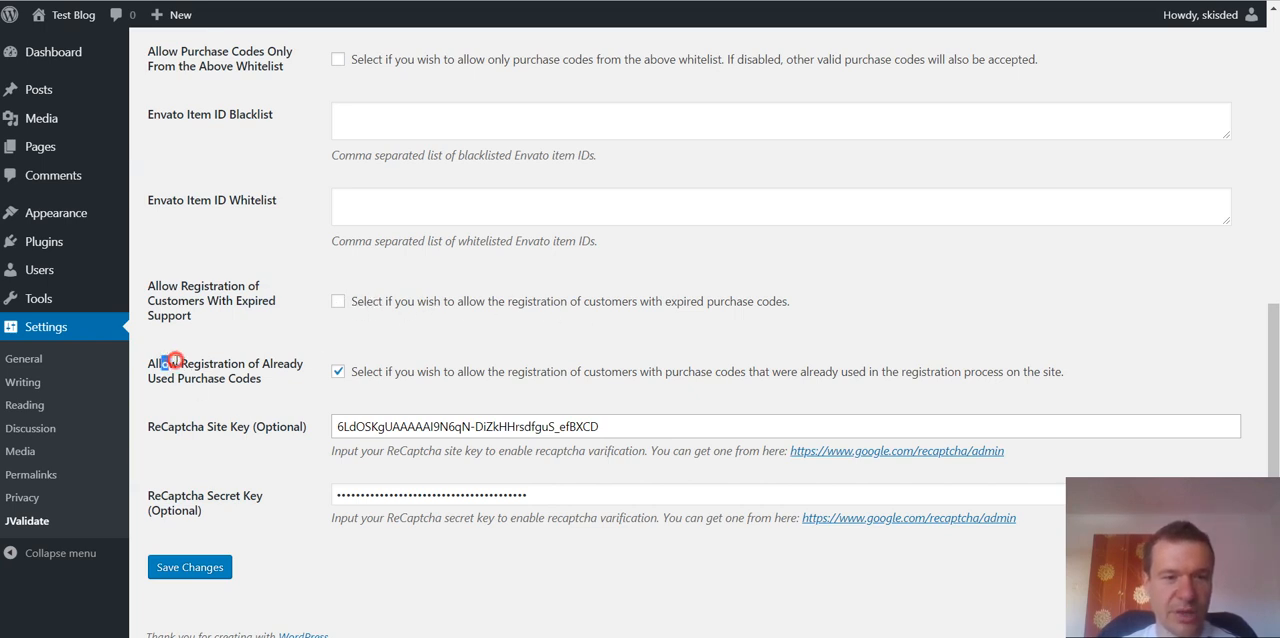
pyautogui.moveTo(204, 368)
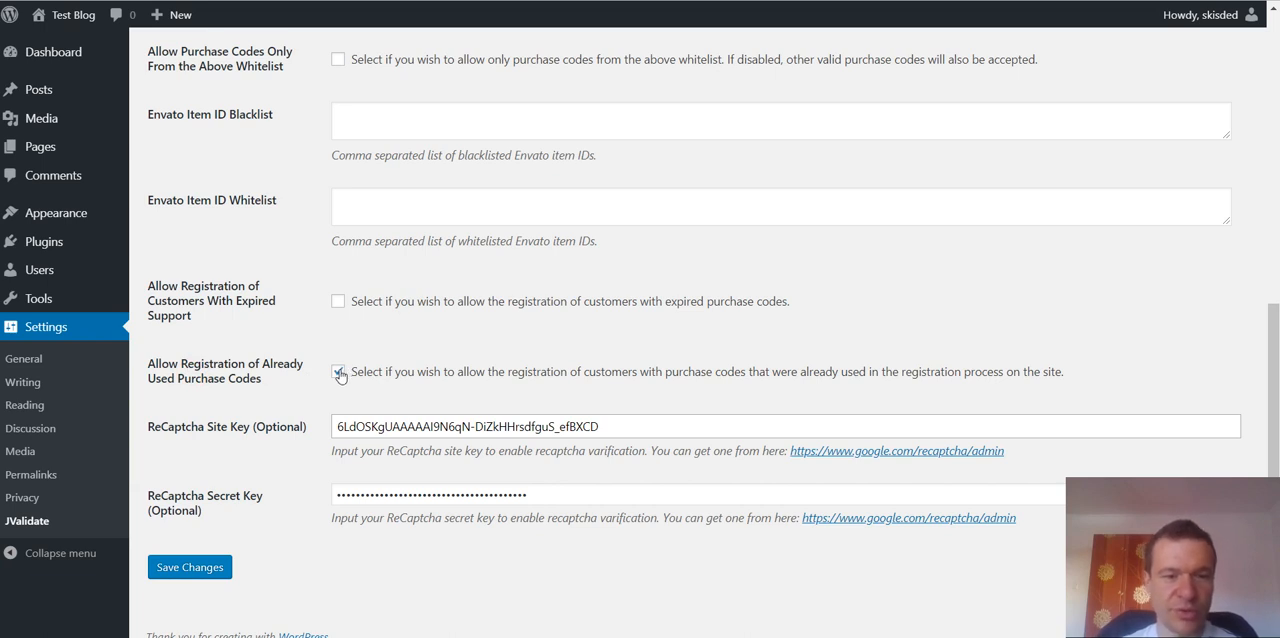
pyautogui.click(338, 372)
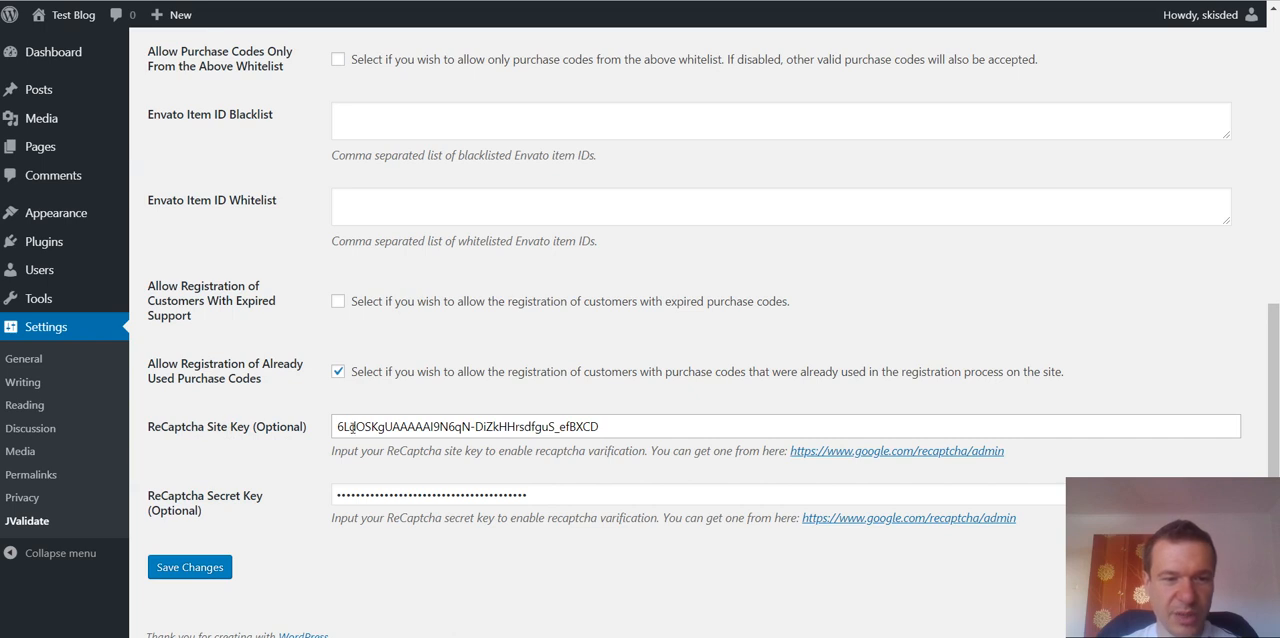
pyautogui.moveTo(896, 452)
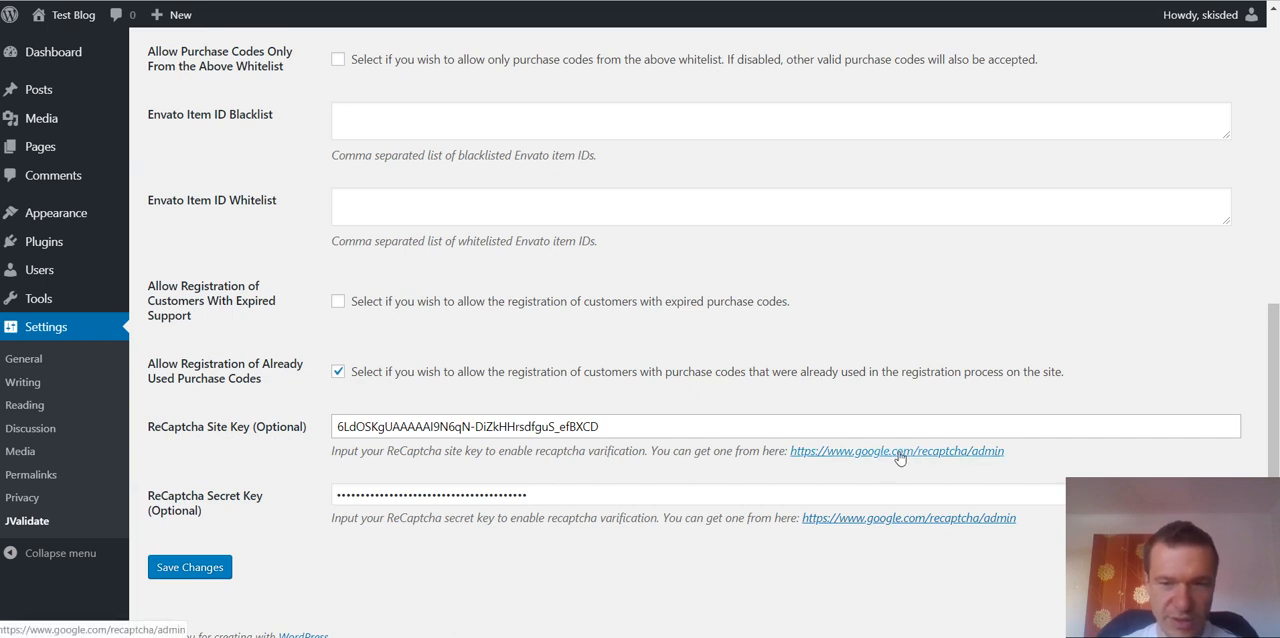
pyautogui.moveTo(764, 452)
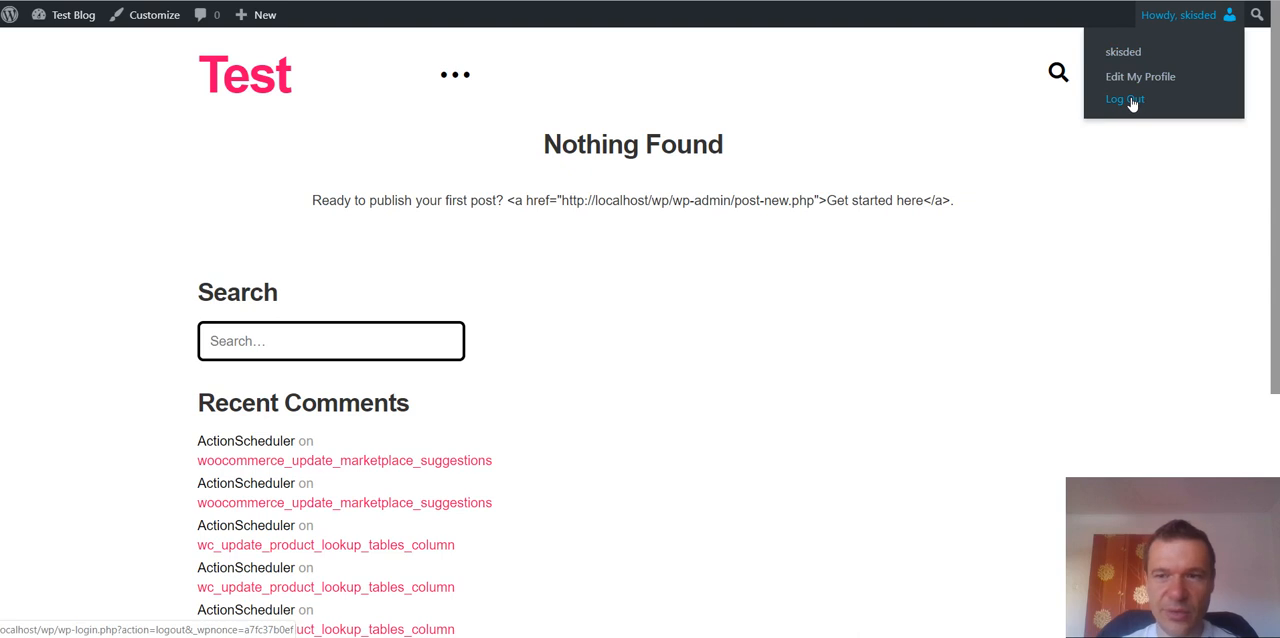
# Log out, then submit the made-up purchase code 'jasbdjkadkjakl' with reCAPTCHA ticked on the registration page.
pyautogui.click(1124, 98)
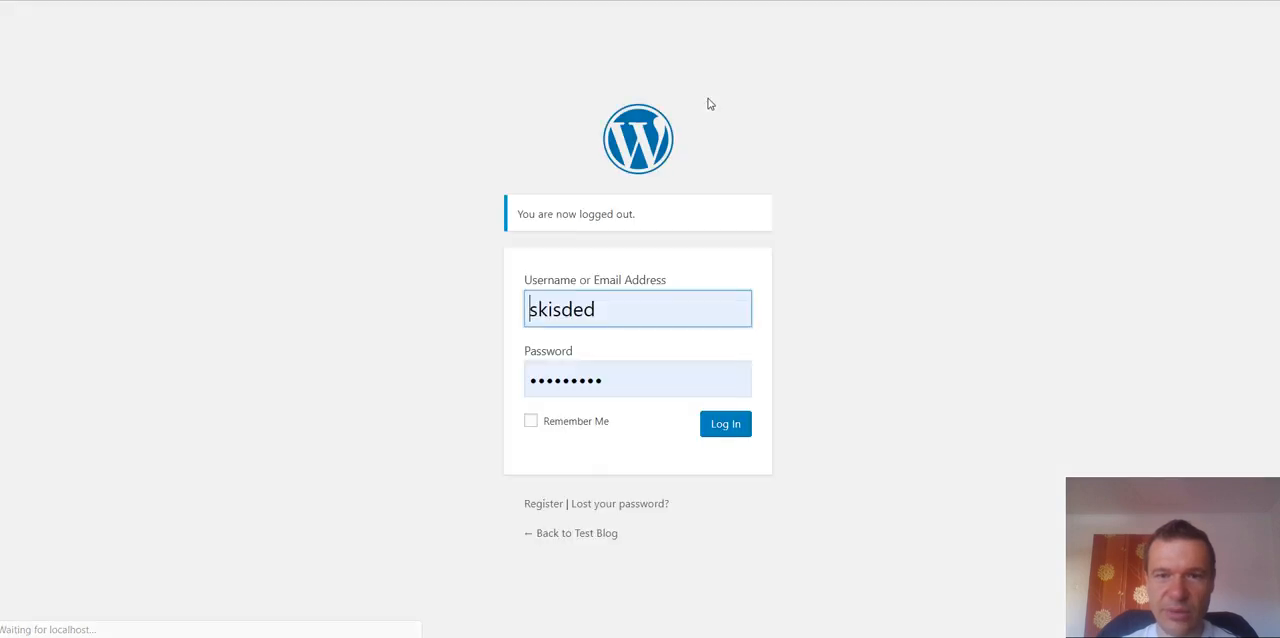
pyautogui.click(724, 424)
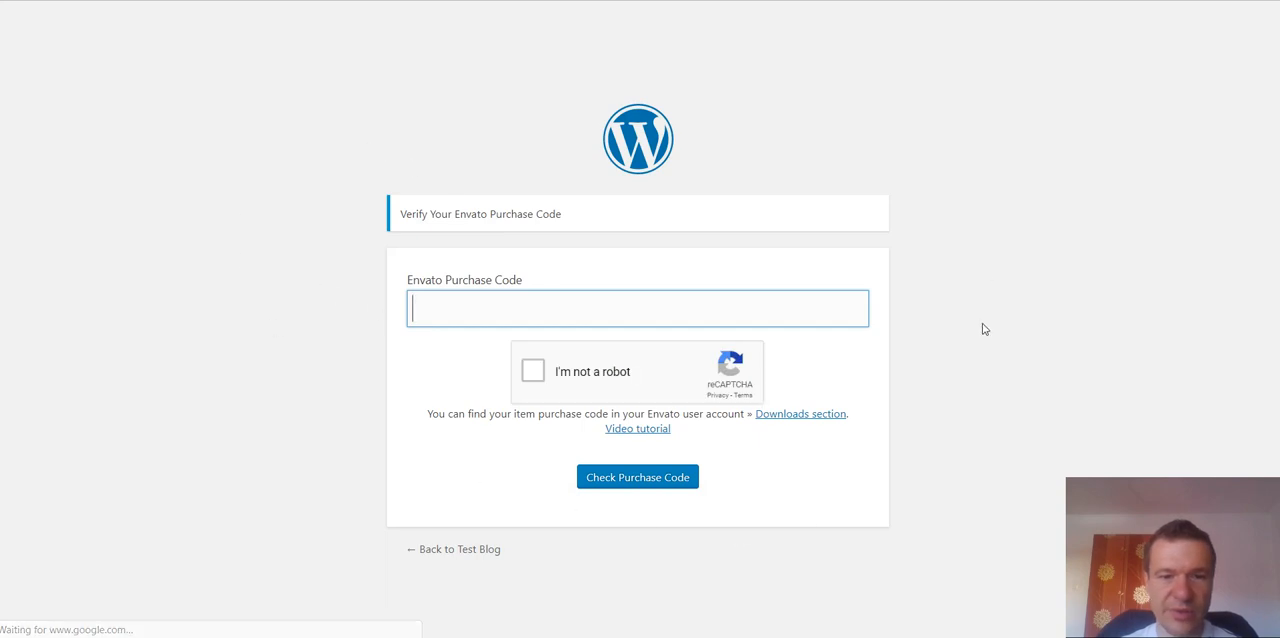
pyautogui.moveTo(416, 220)
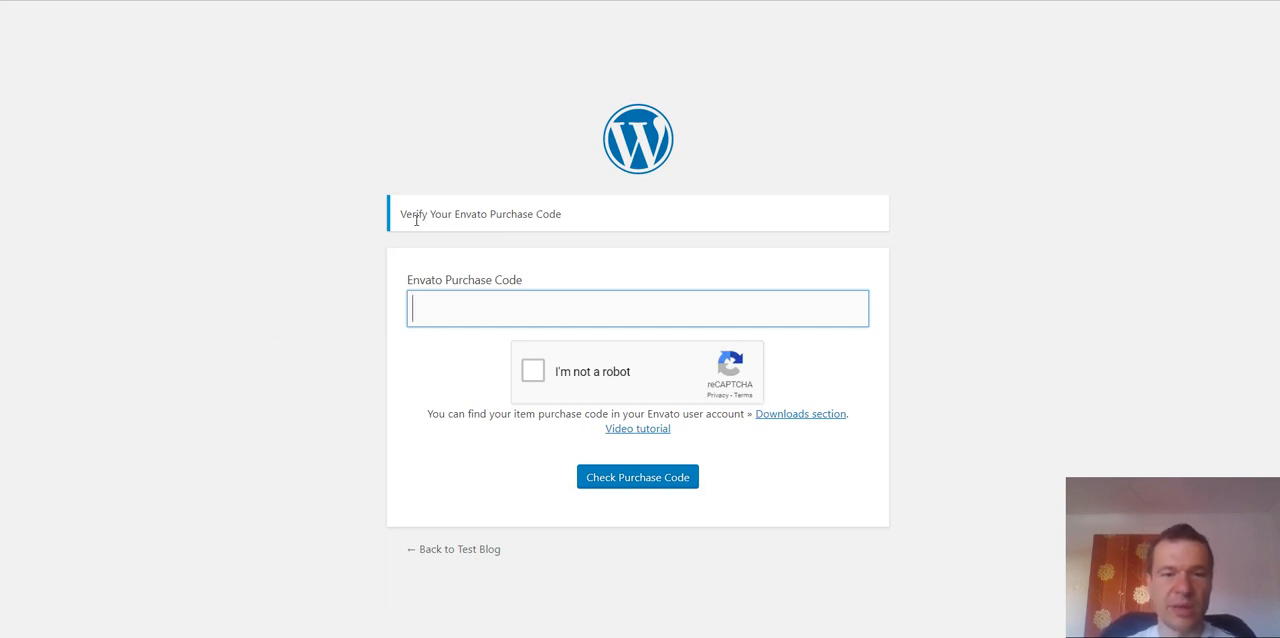
pyautogui.write('jasbdjkadkjakl')
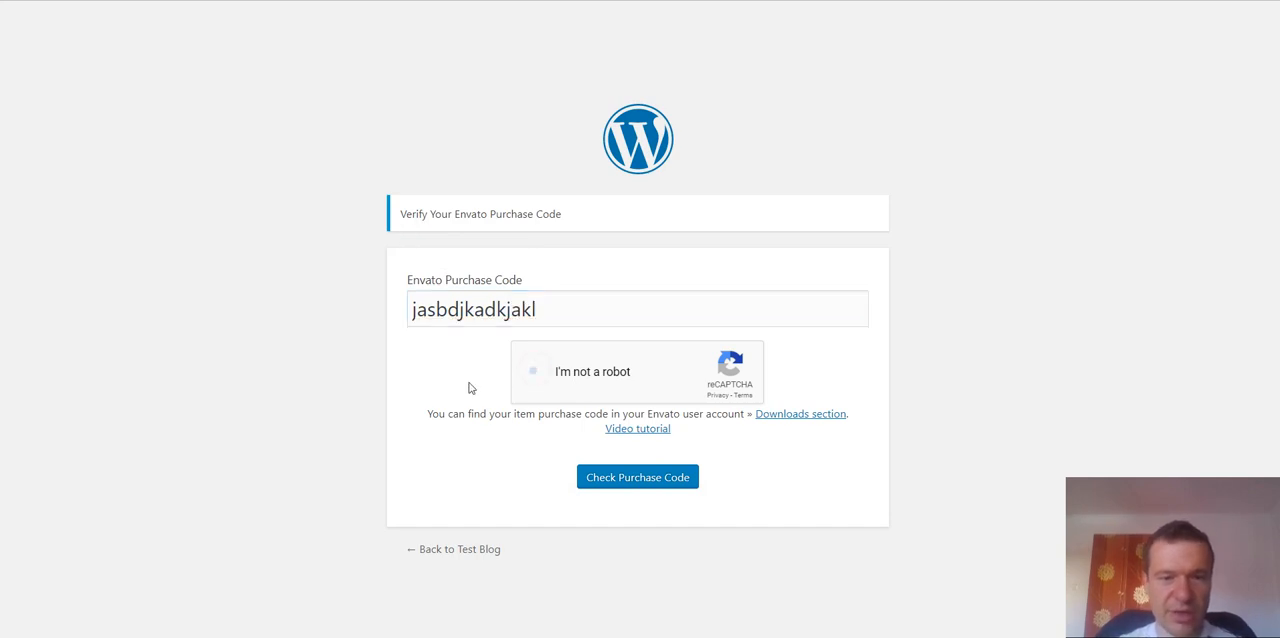
pyautogui.click(534, 372)
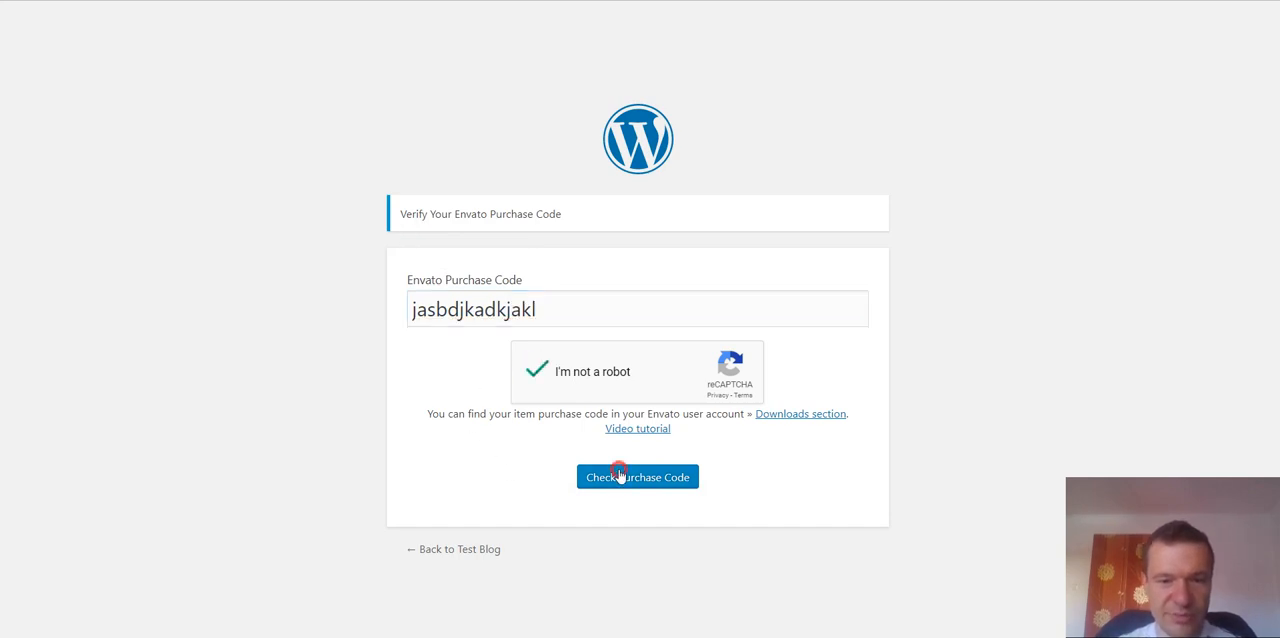
pyautogui.click(636, 476)
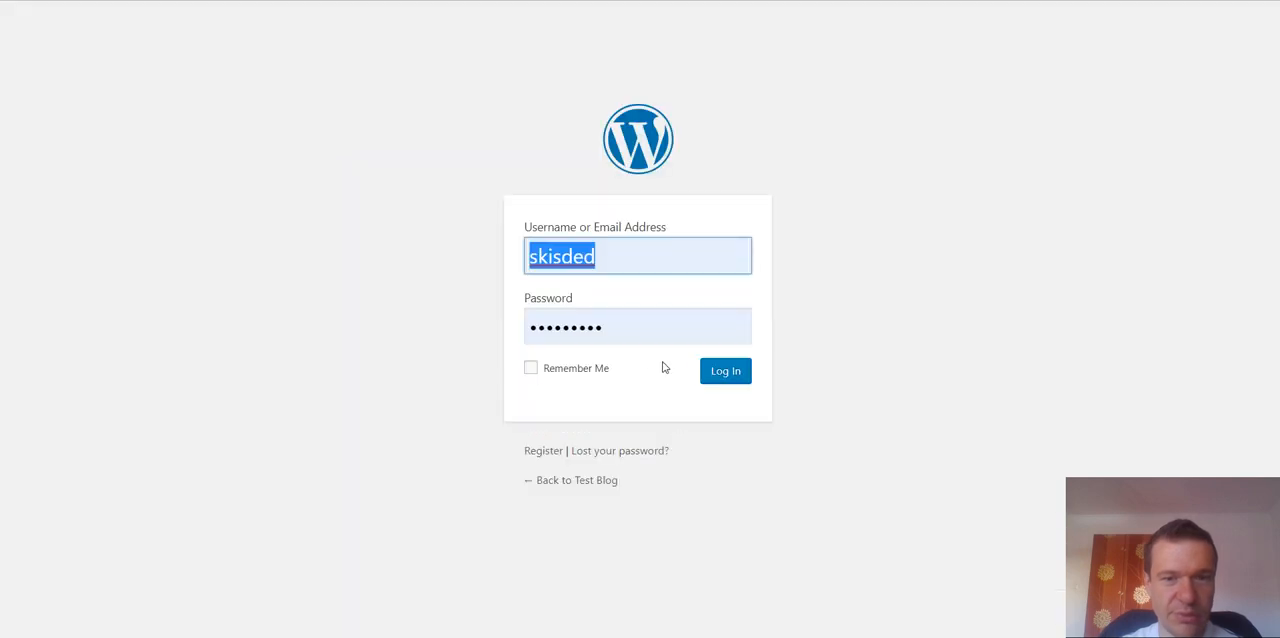
# Enter 'test-purchase-code' into the JValidate Purchase Code Whitelist field.
pyautogui.click(724, 370)
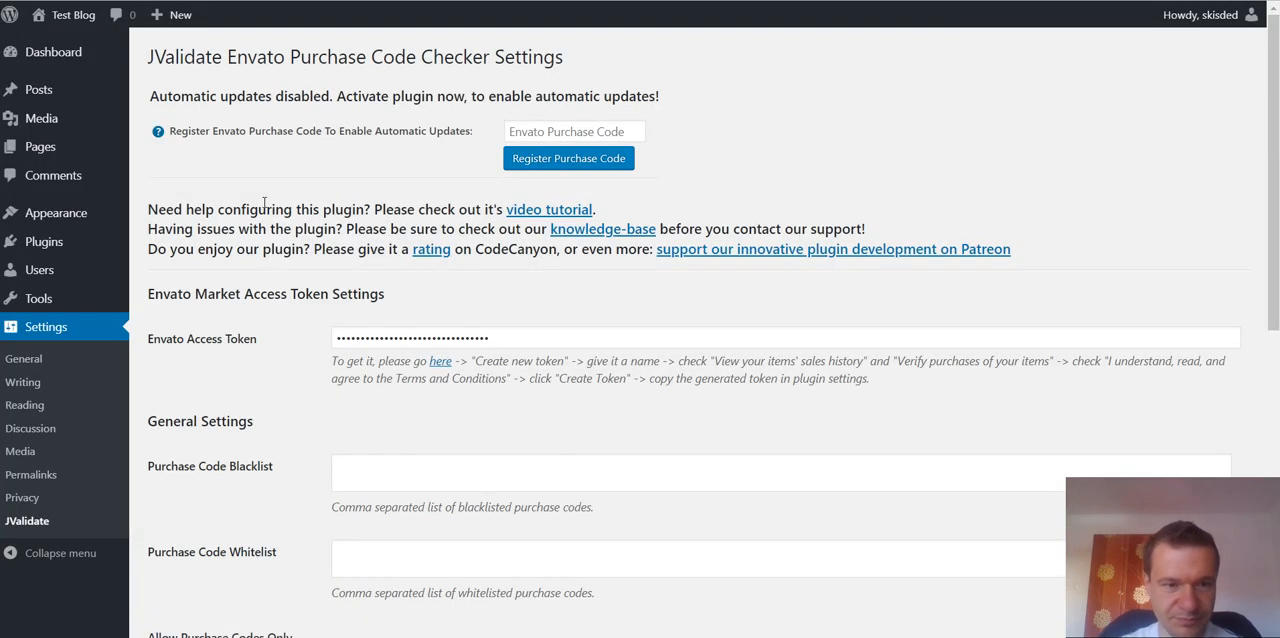
pyautogui.scroll(-3)
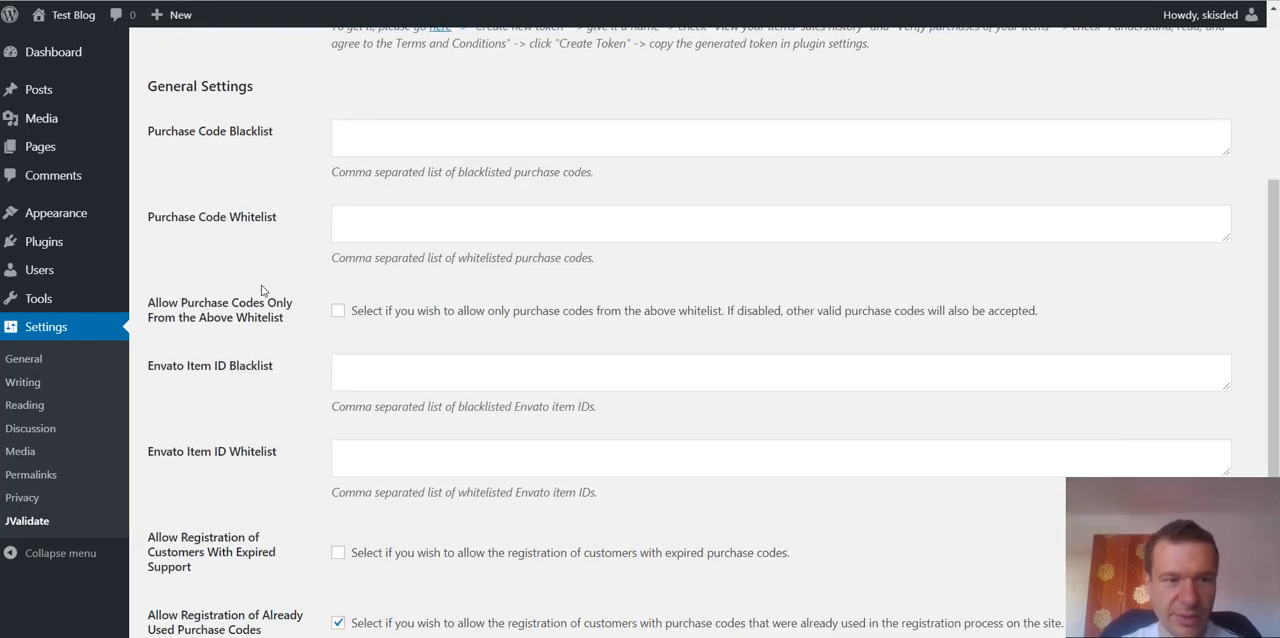
pyautogui.moveTo(246, 256)
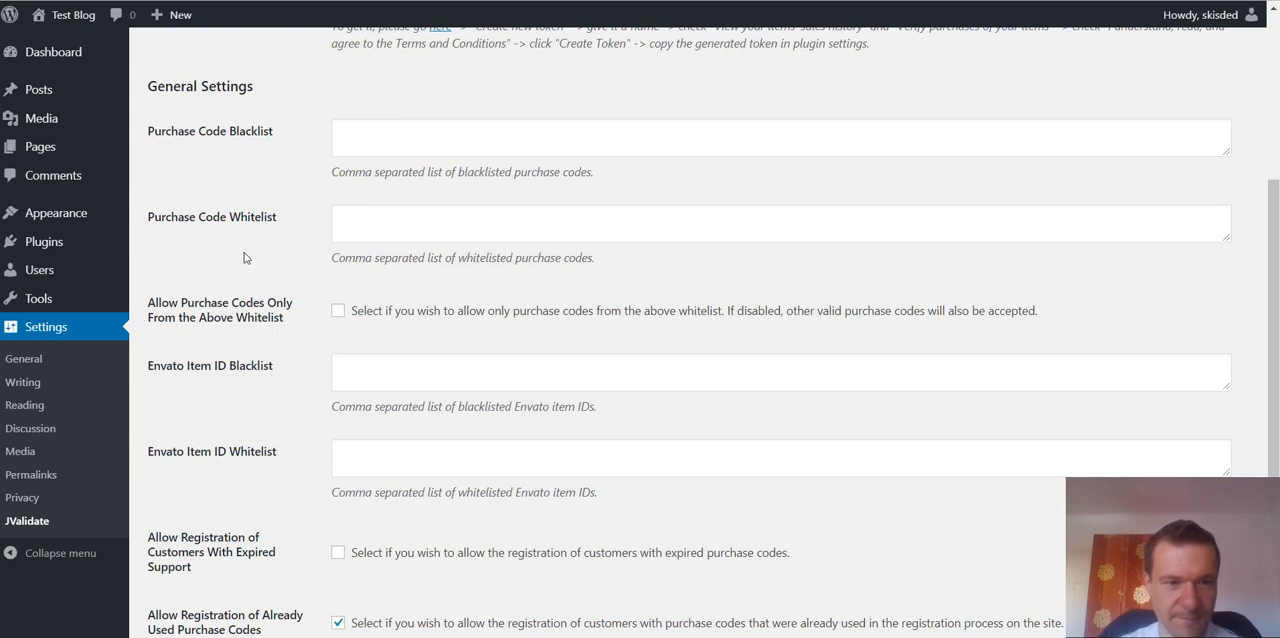
pyautogui.doubleClick(212, 216)
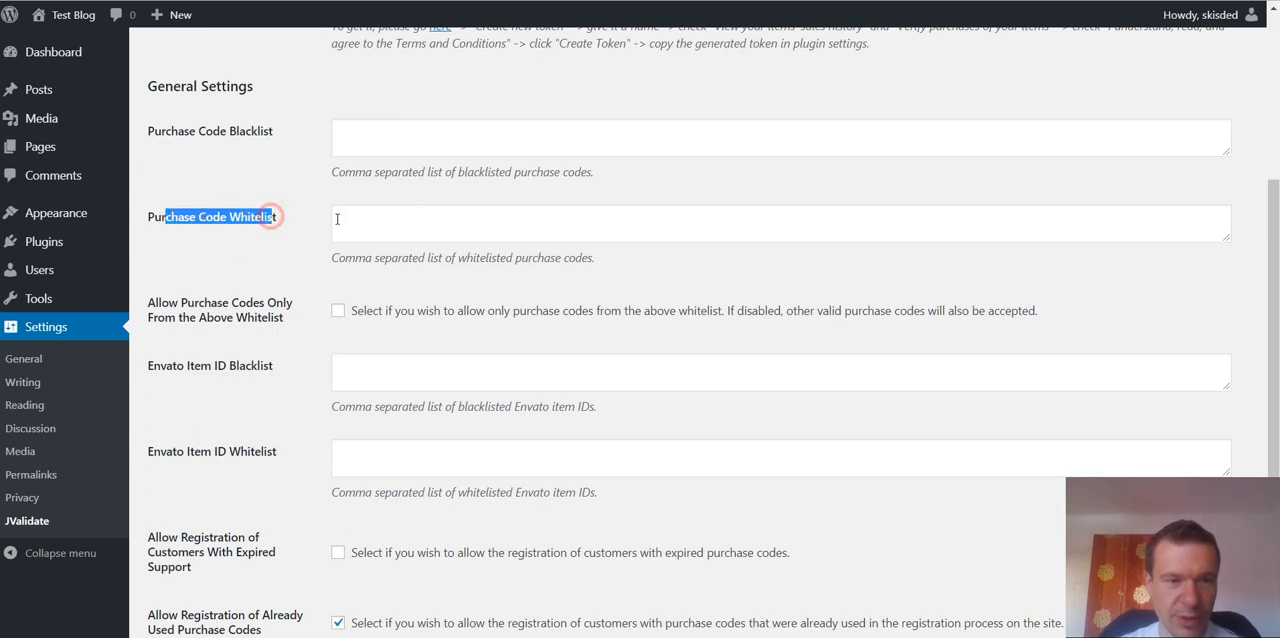
pyautogui.write('test-')
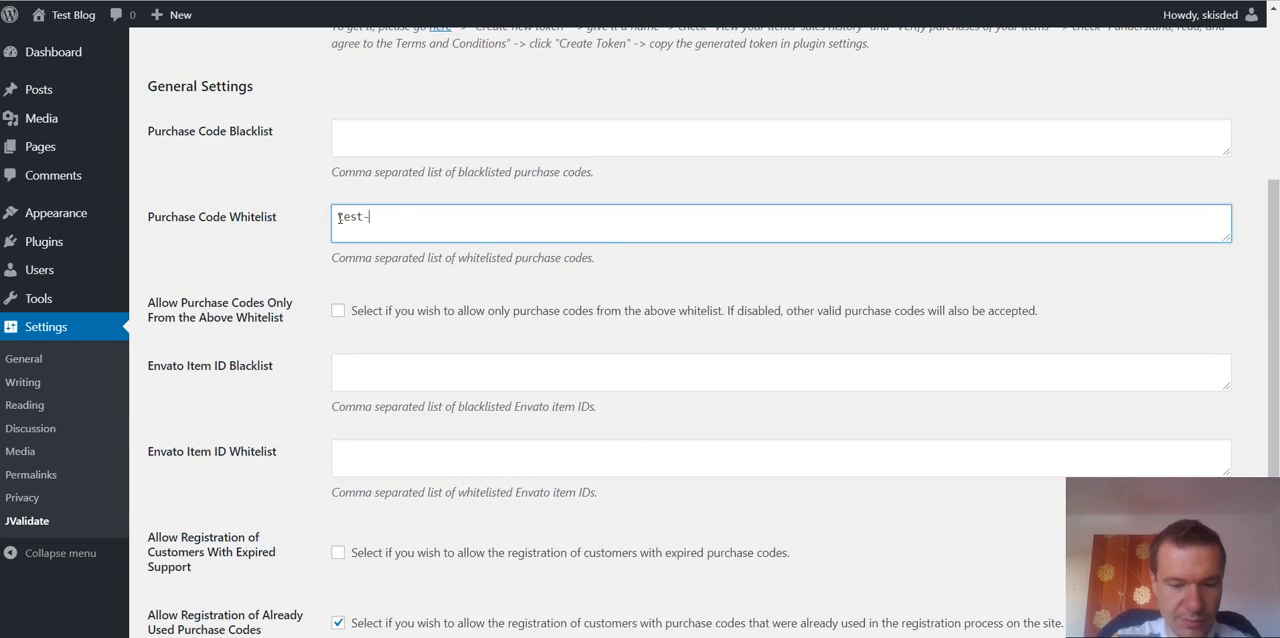
pyautogui.write('purchase-code')
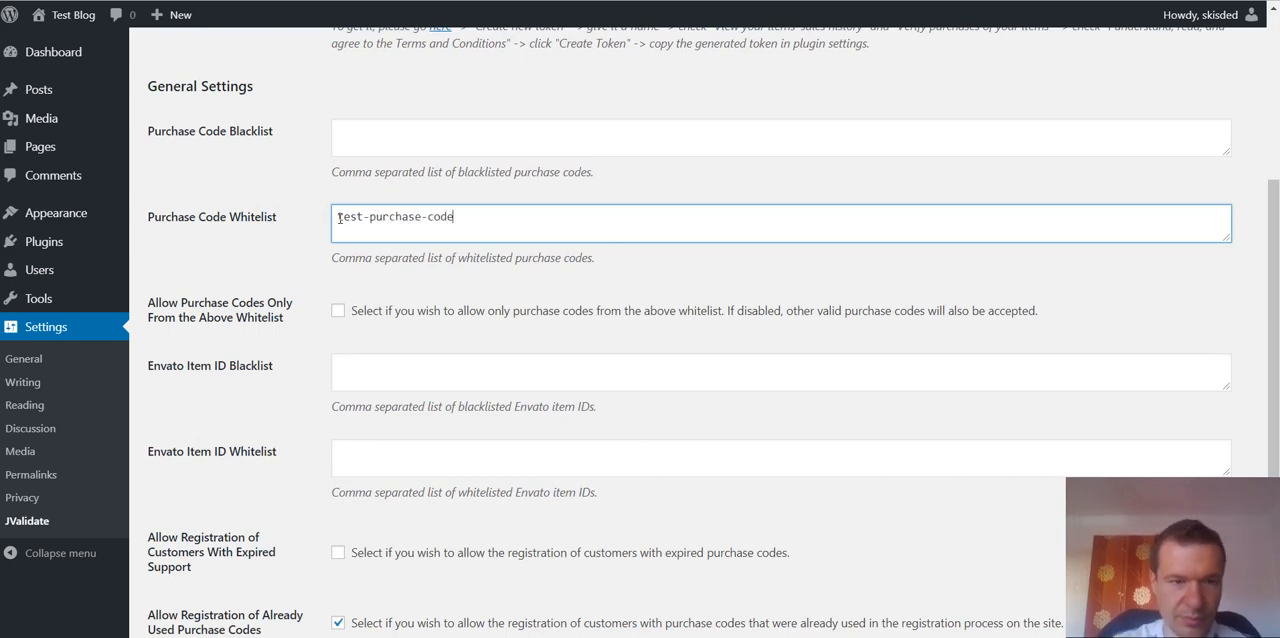
pyautogui.scroll(-3)
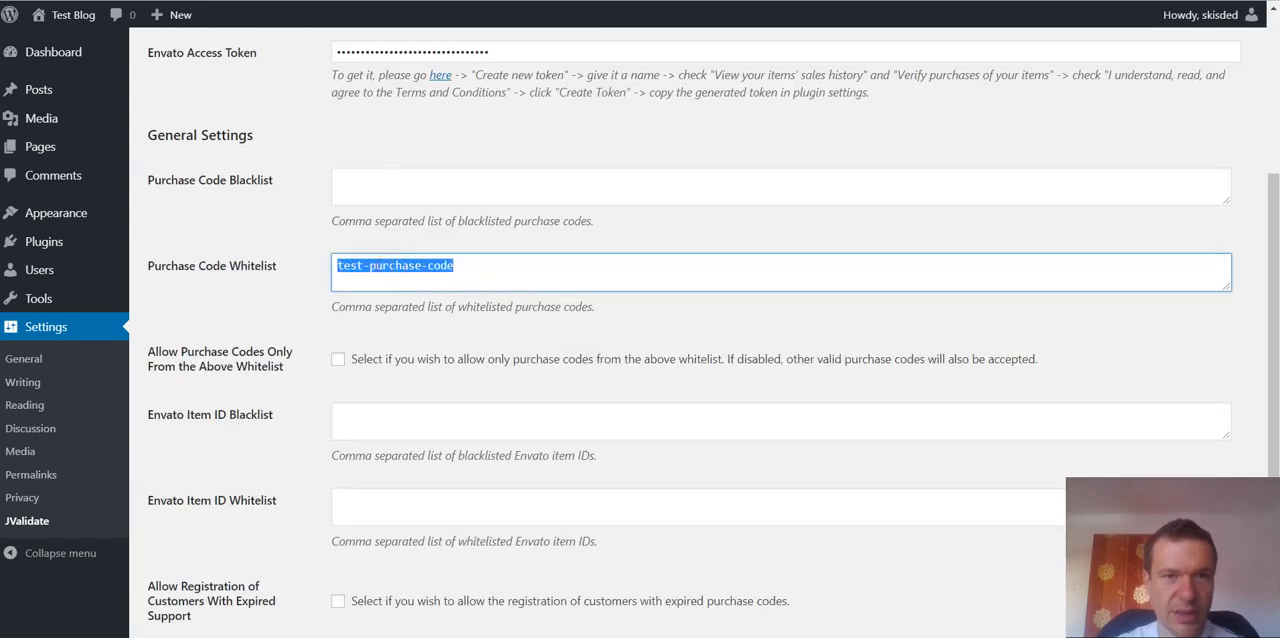
pyautogui.moveTo(512, 142)
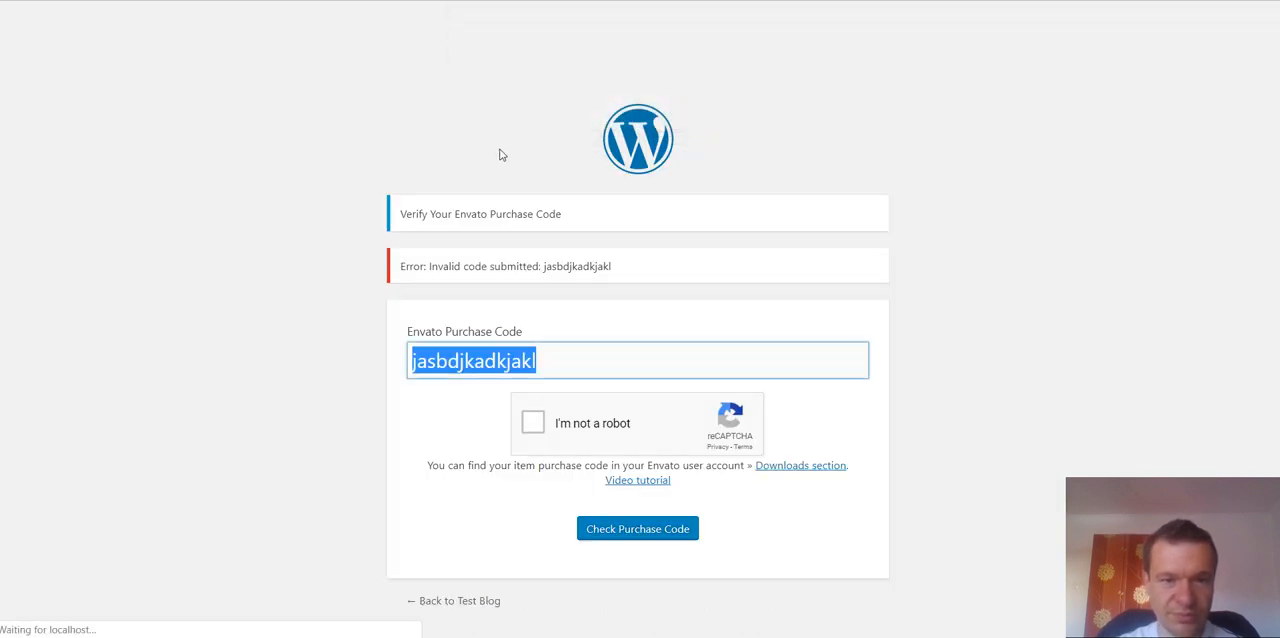
# Submit 'test-purchase-code' with reCAPTCHA ticked so verification passes to the registration form.
pyautogui.write('test-purchase-code')
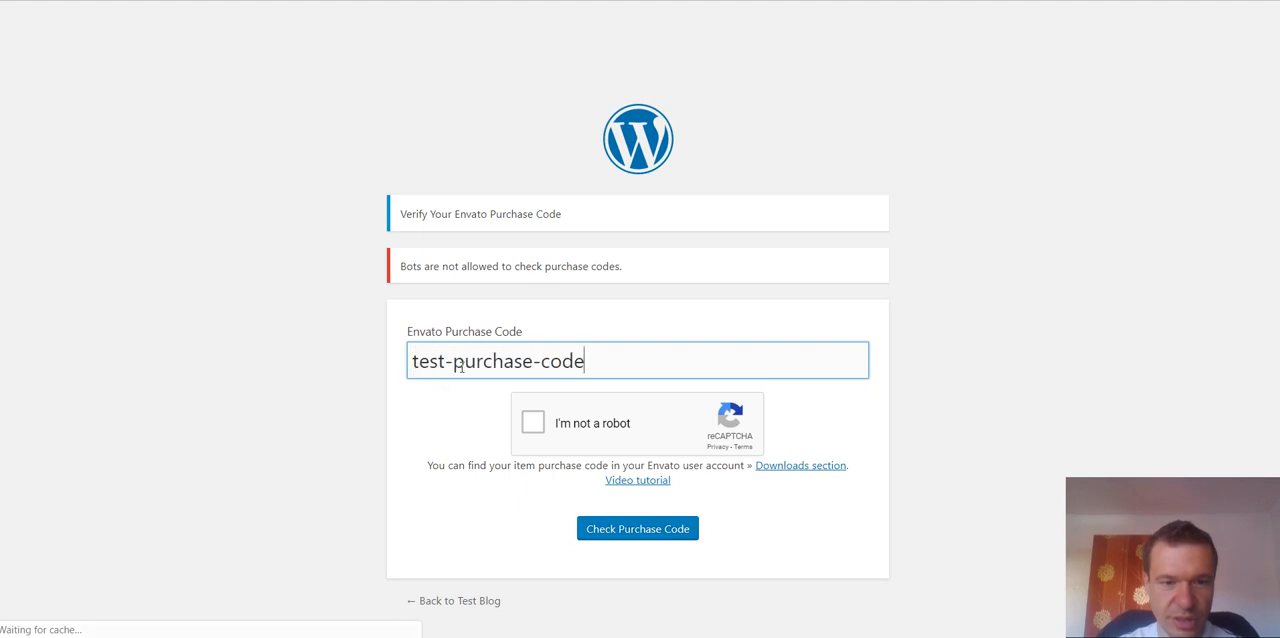
pyautogui.click(532, 422)
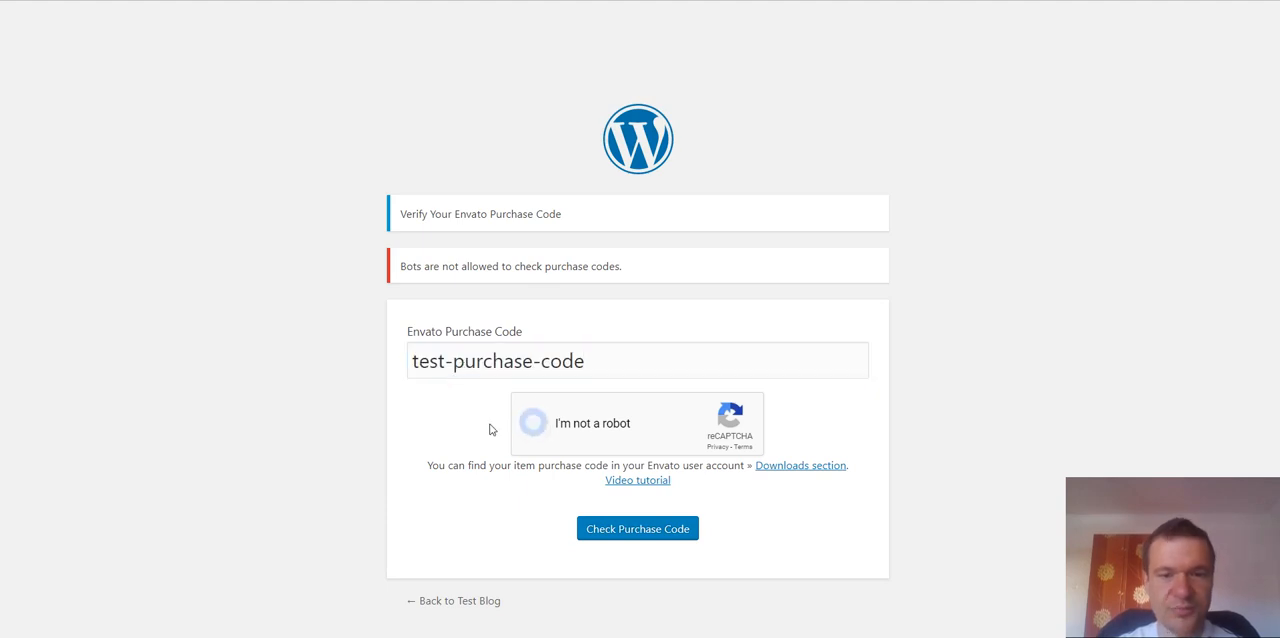
pyautogui.click(532, 424)
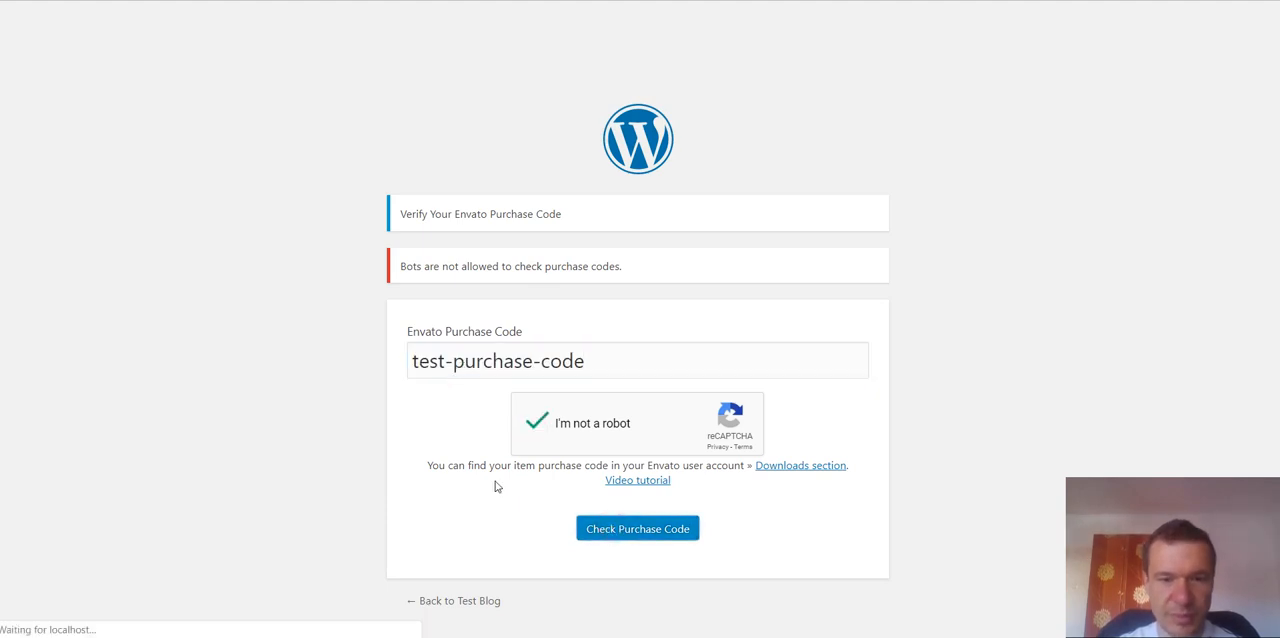
pyautogui.click(636, 528)
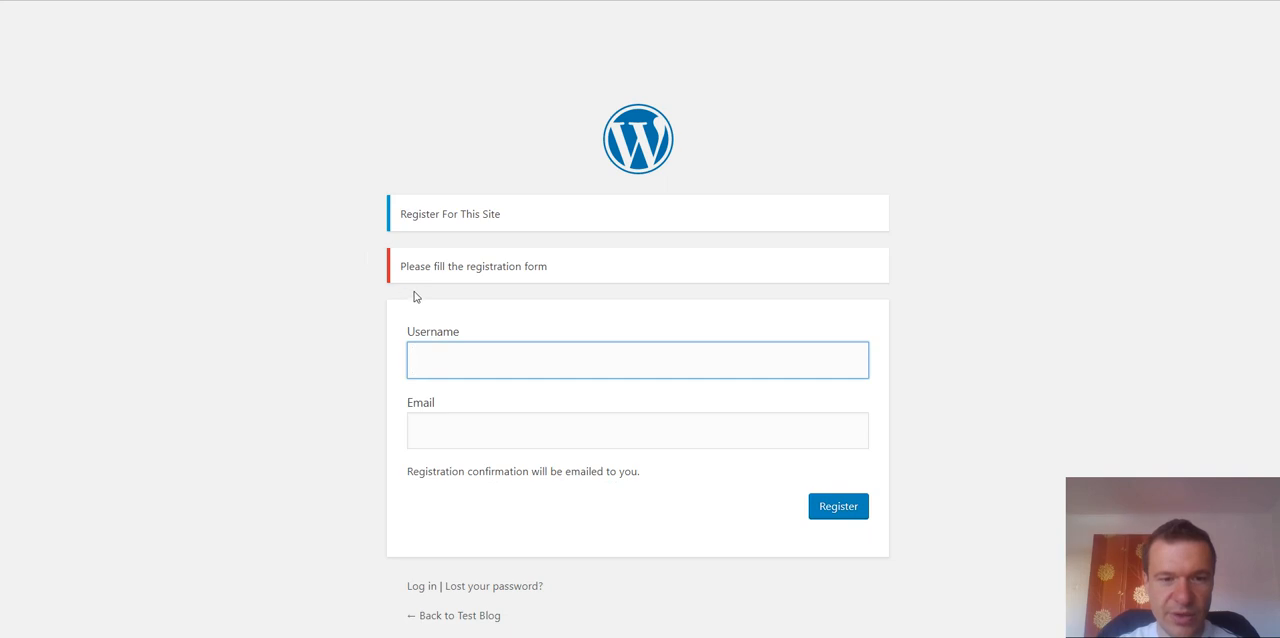
pyautogui.moveTo(338, 308)
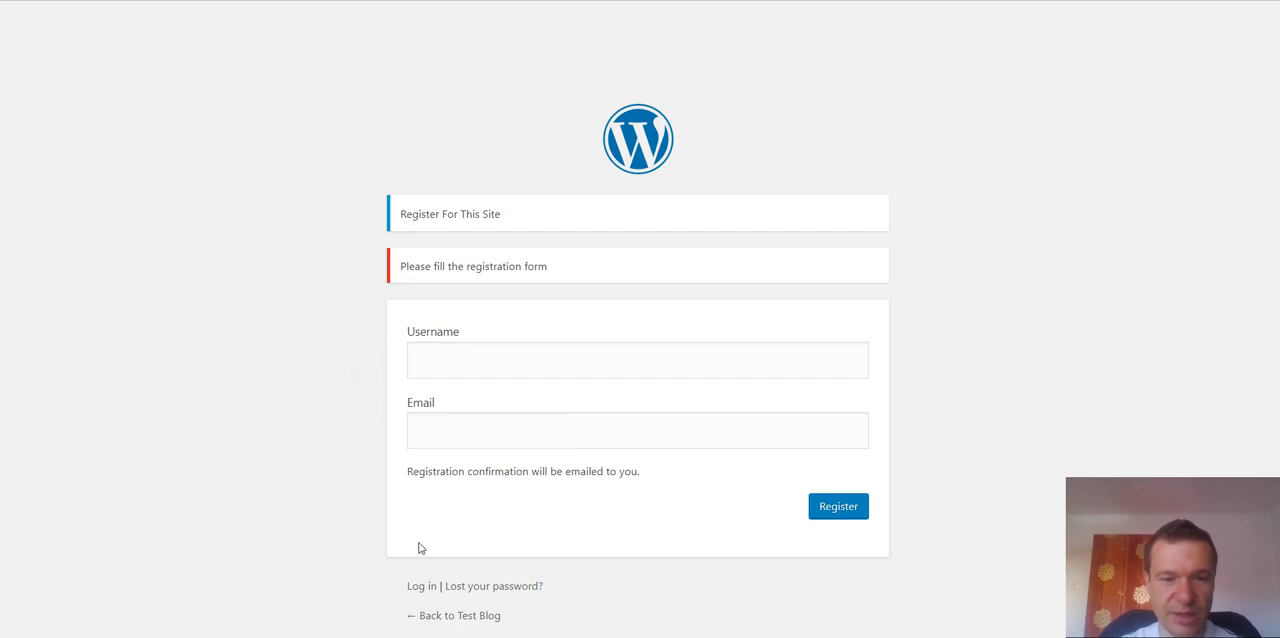
pyautogui.moveTo(306, 312)
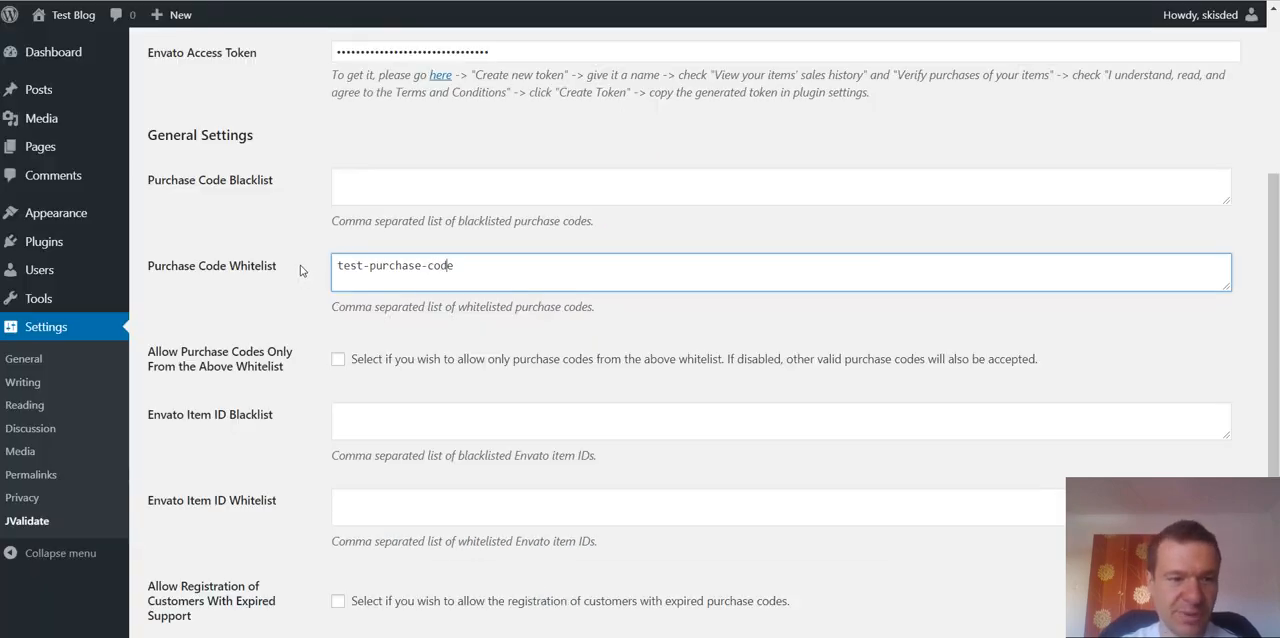
# Review the saved JValidate settings showing test-purchase-code in the whitelist.
pyautogui.scroll(3)
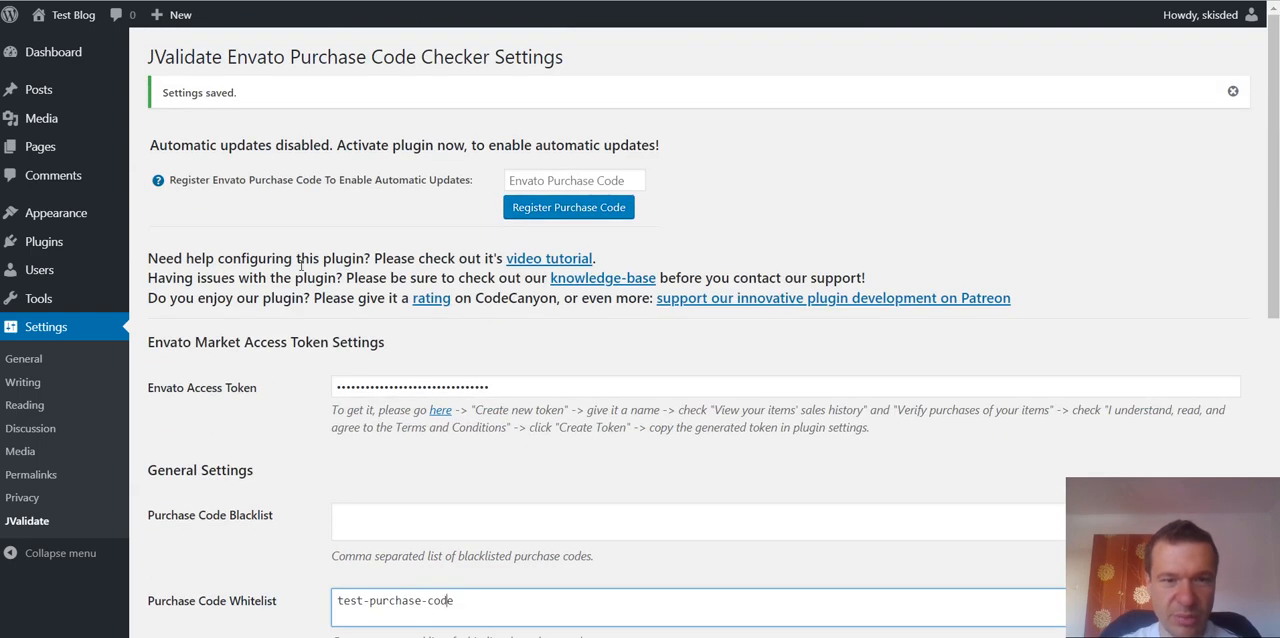
pyautogui.scroll(-3)
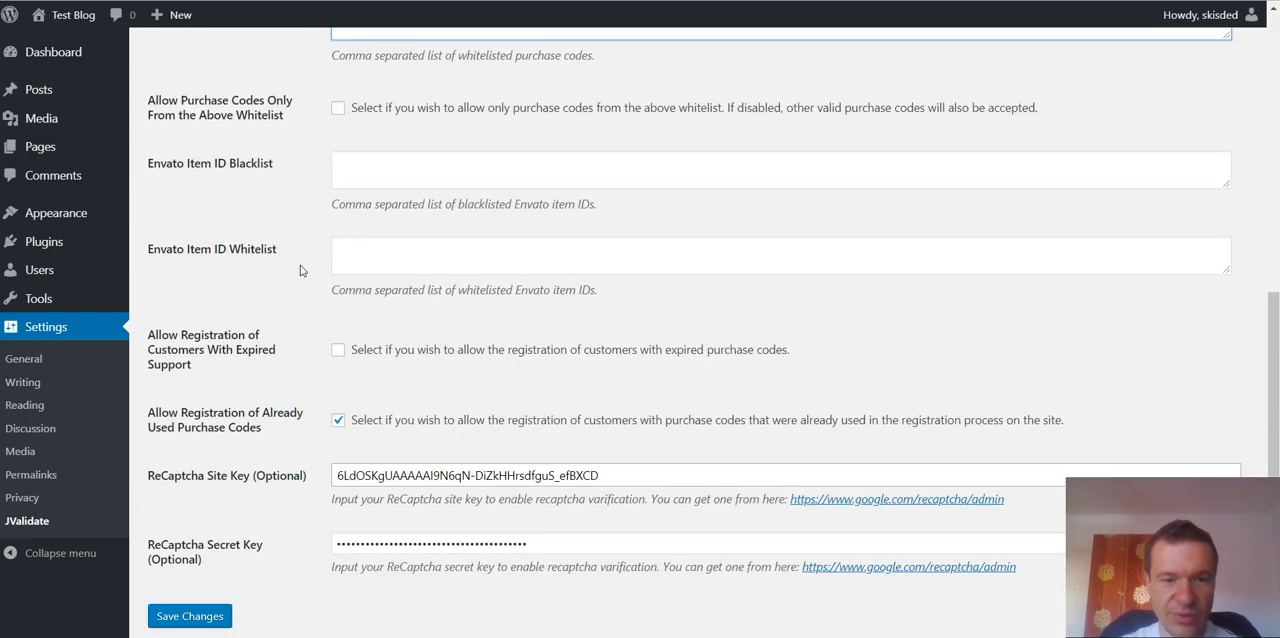